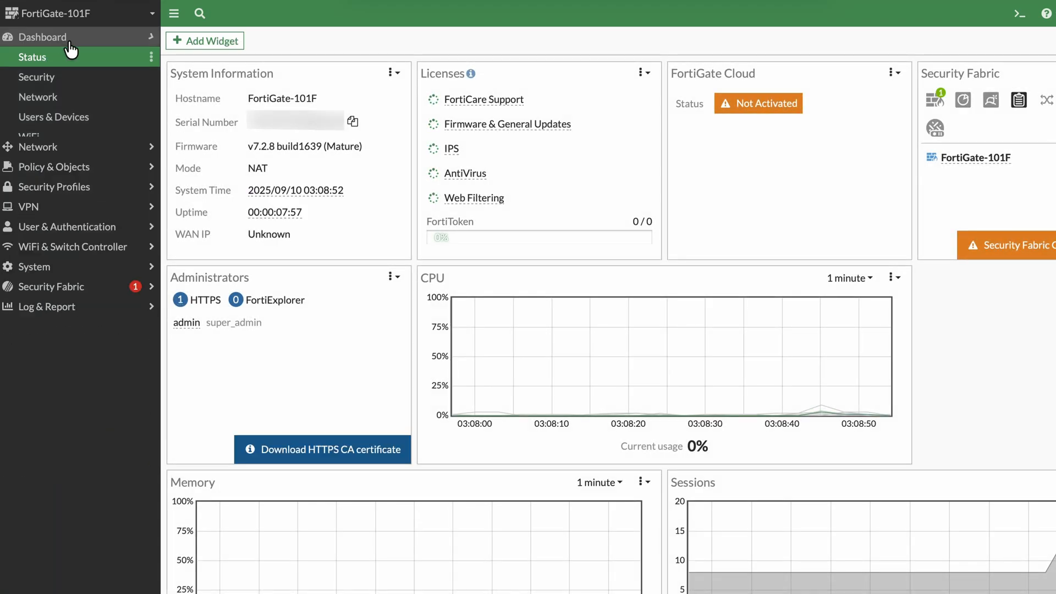
left_click(43, 36)
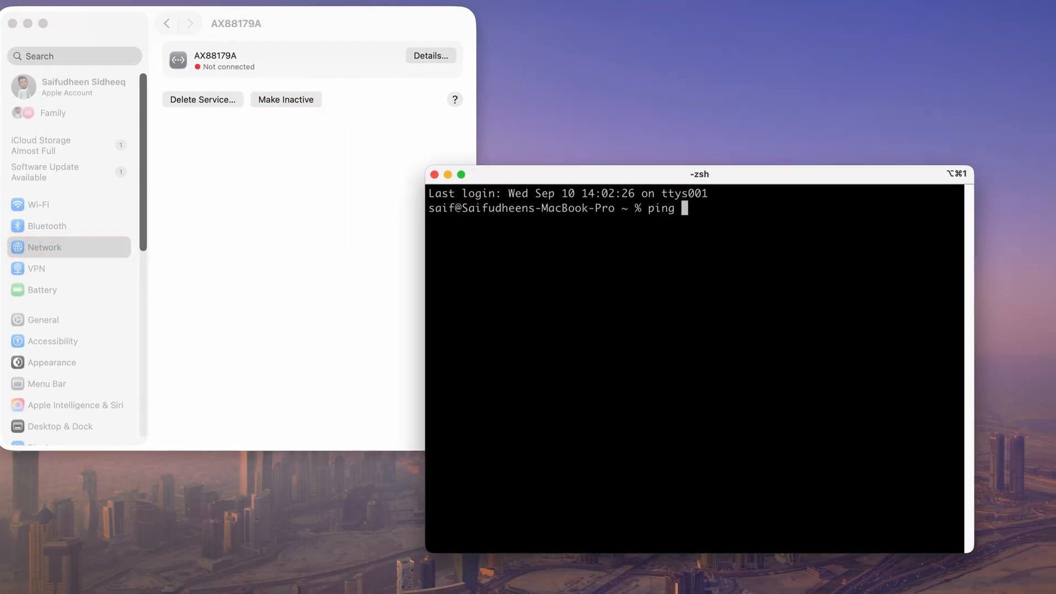
type("www.google.c")
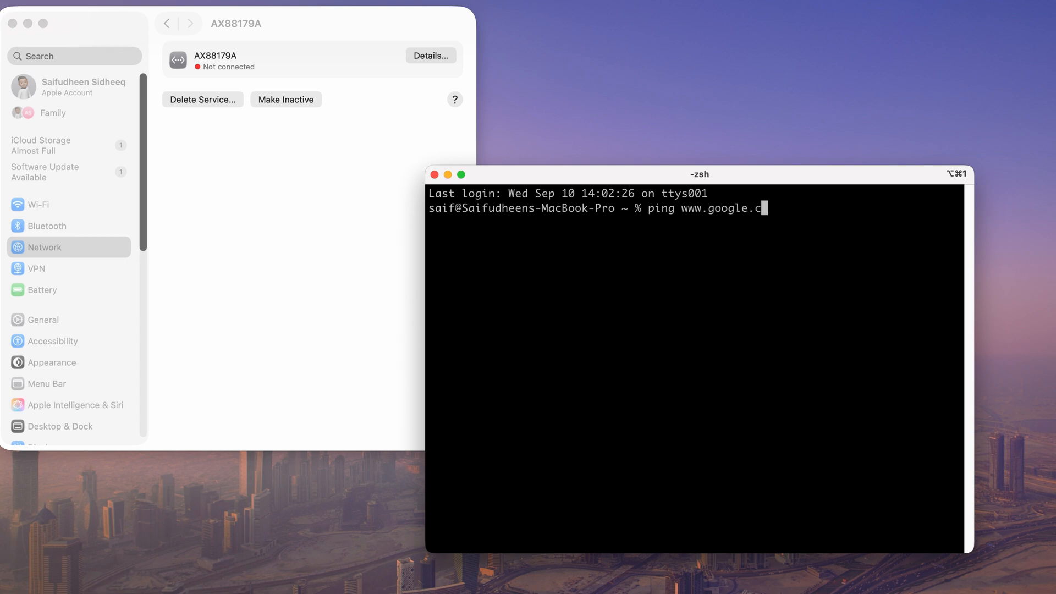
key("Return")
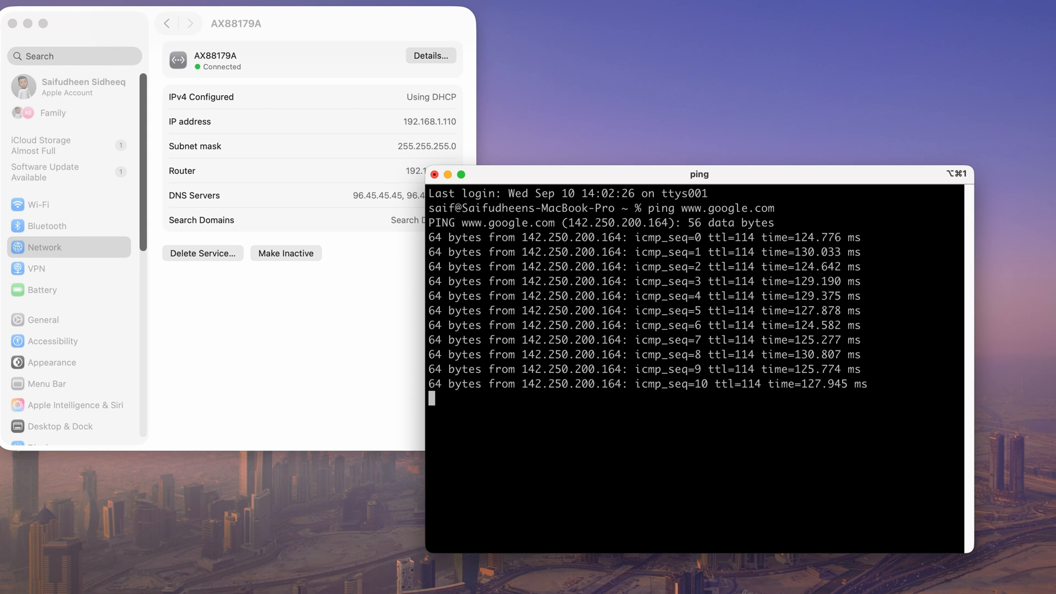
mouse_move(360, 364)
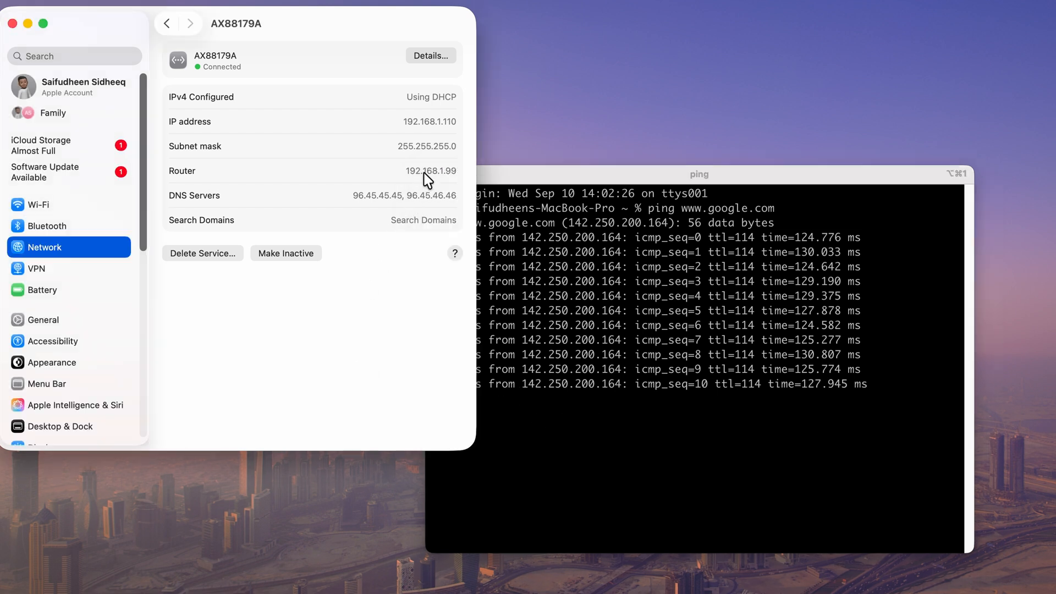
mouse_move(174, 231)
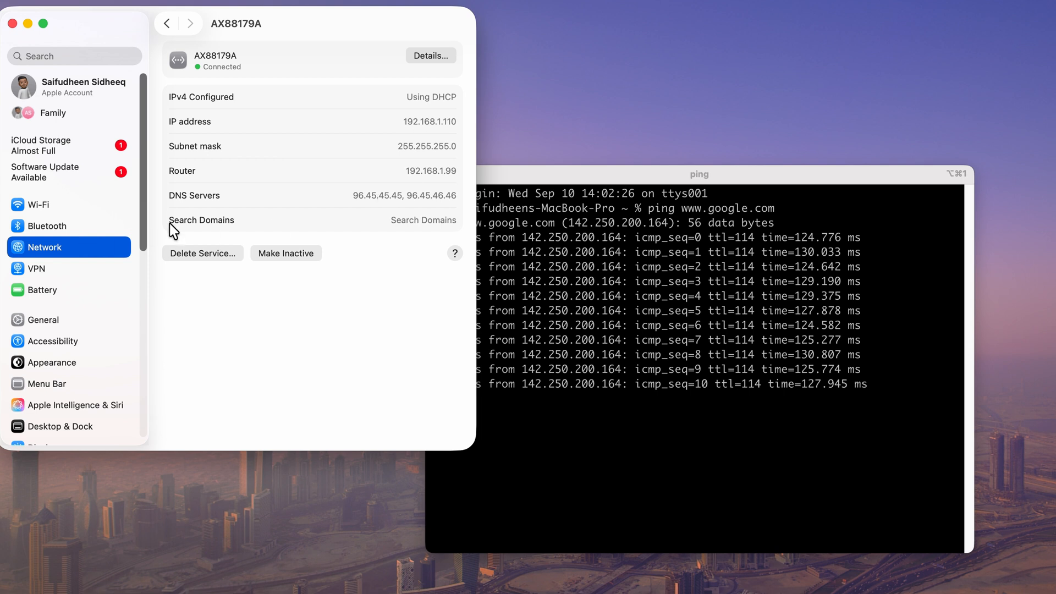
- Configure the AX88179A adapter's IPv4 manually as 192.168.1.50 with mask 255.255.255.0 and apply it
left_click(430, 55)
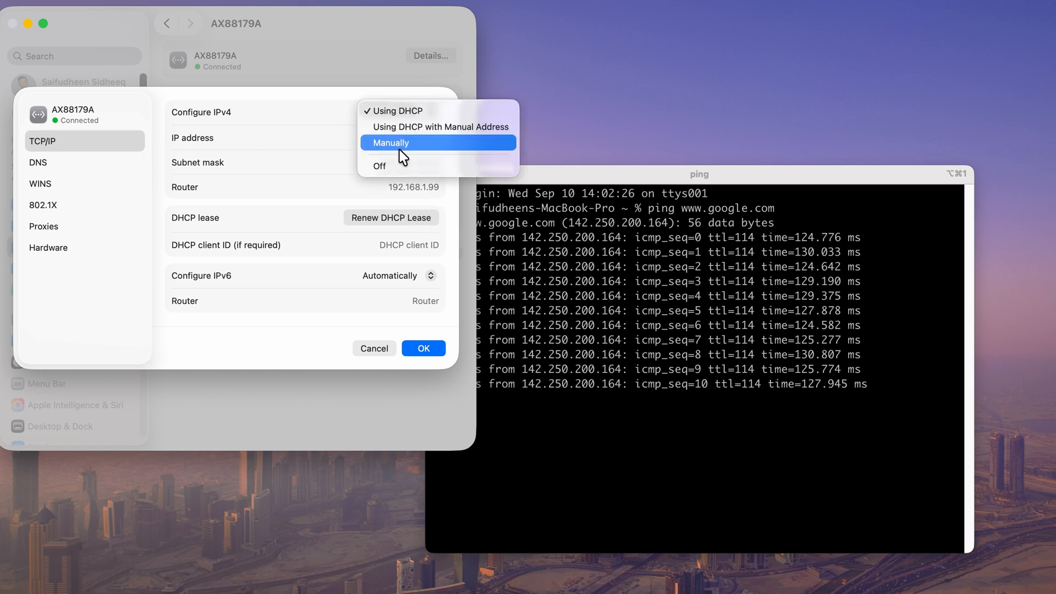
left_click(391, 142)
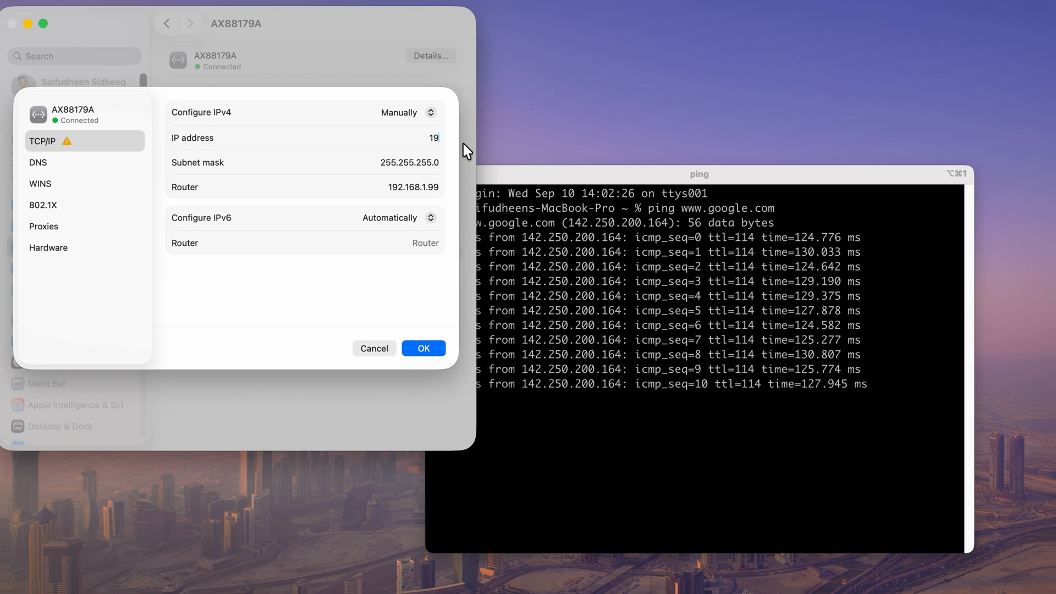
type("192.168.1.50")
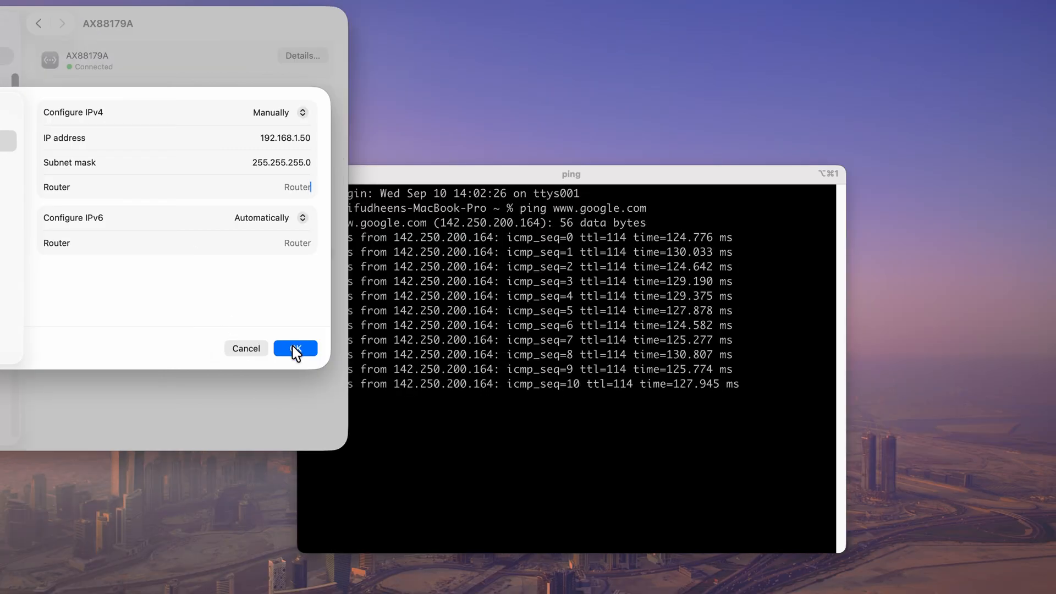
left_click(295, 348)
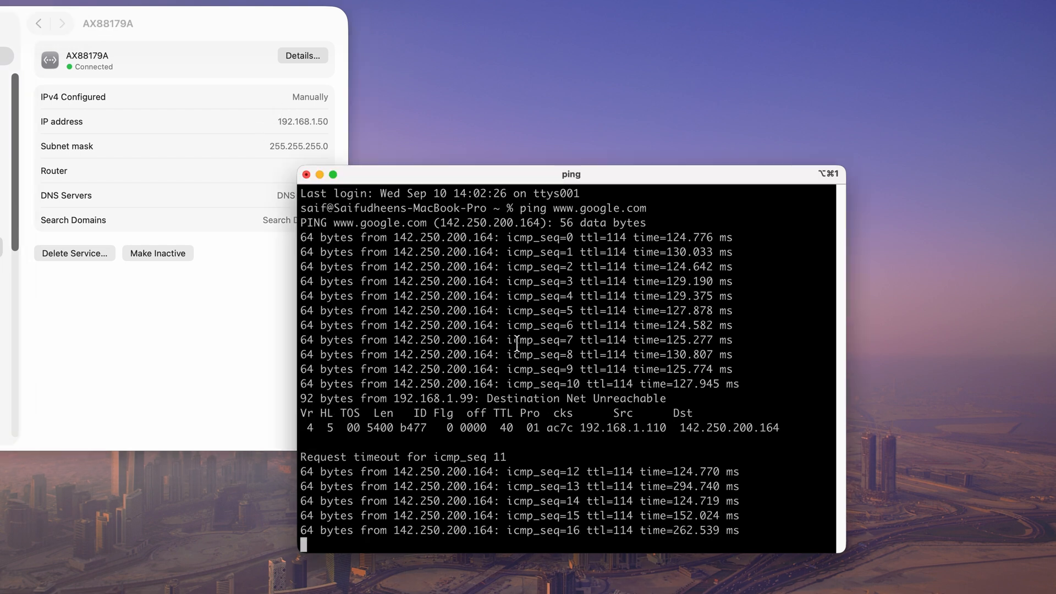
- Stop the Google ping with Ctrl-C and ping the firewall at 192.168.1.99 instead
scroll("down", 3)
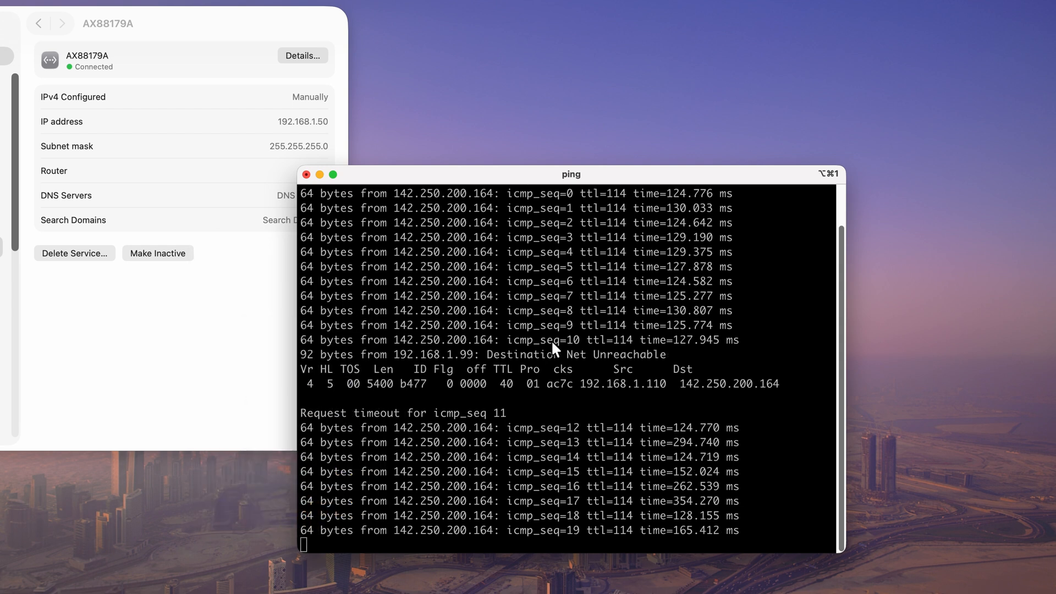
key("ctrl+c")
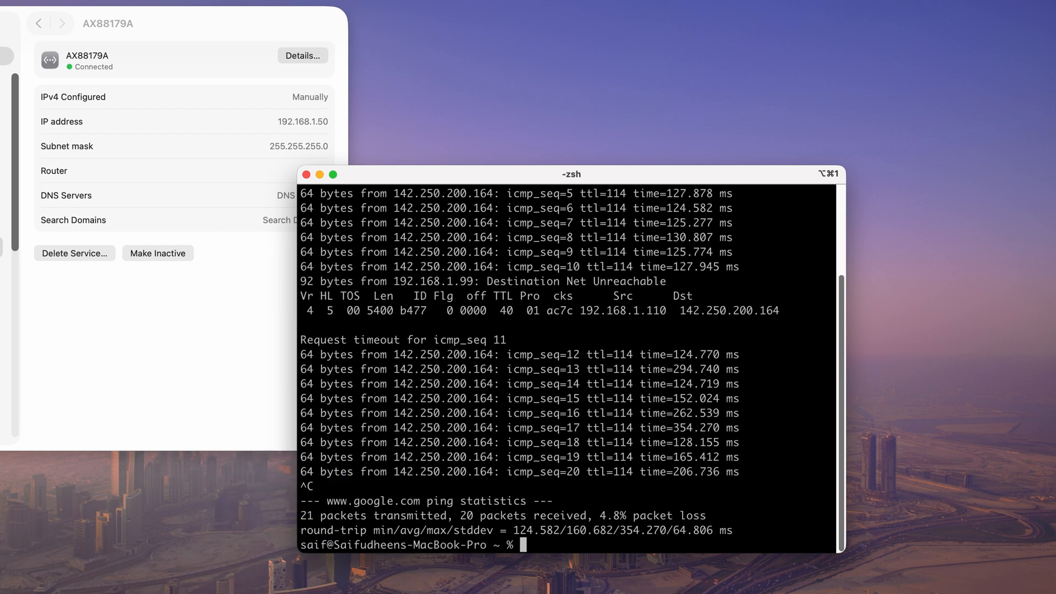
type("ping 192.16")
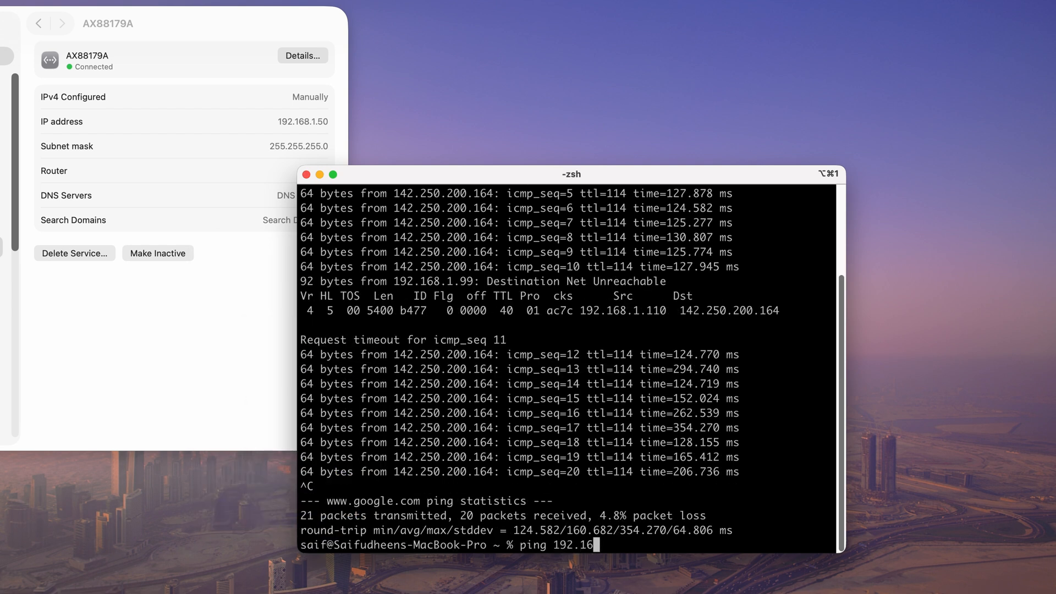
key("Return")
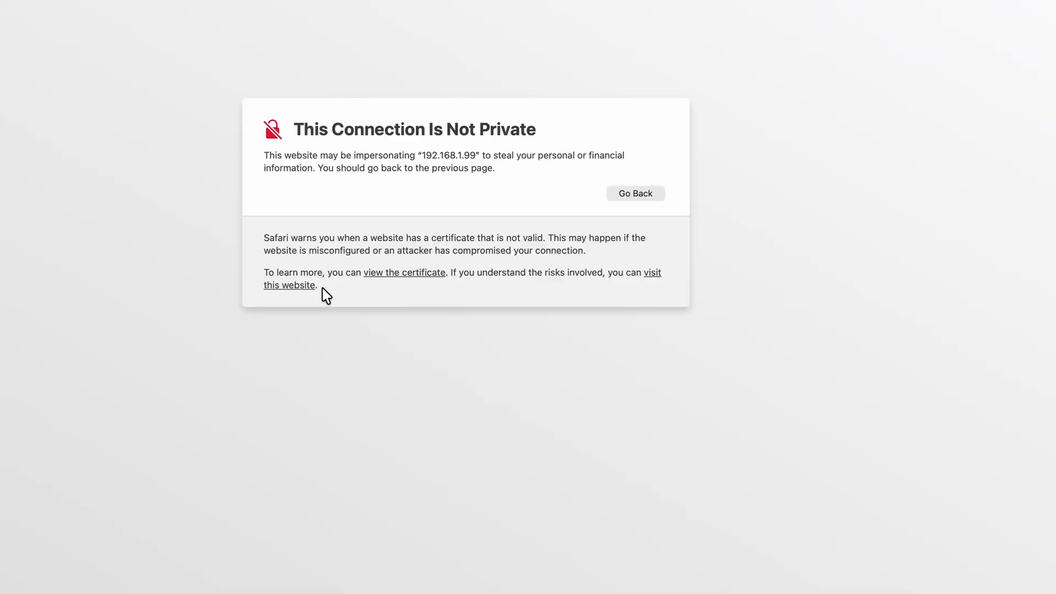
- Bypass Safari's certificate warning for 192.168.1.99 and decline saving the password
left_click(289, 285)
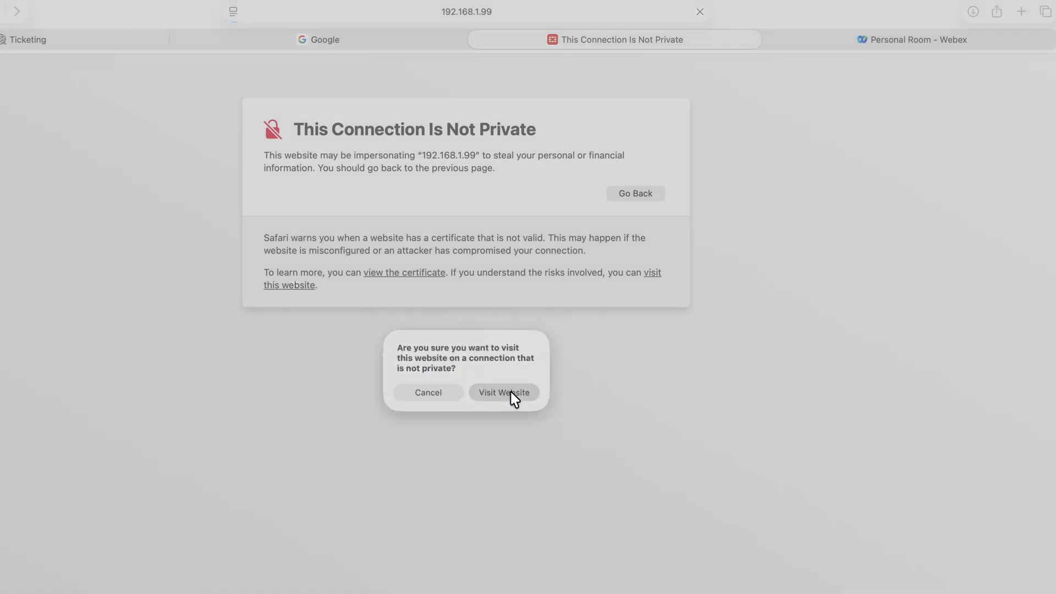
left_click(503, 392)
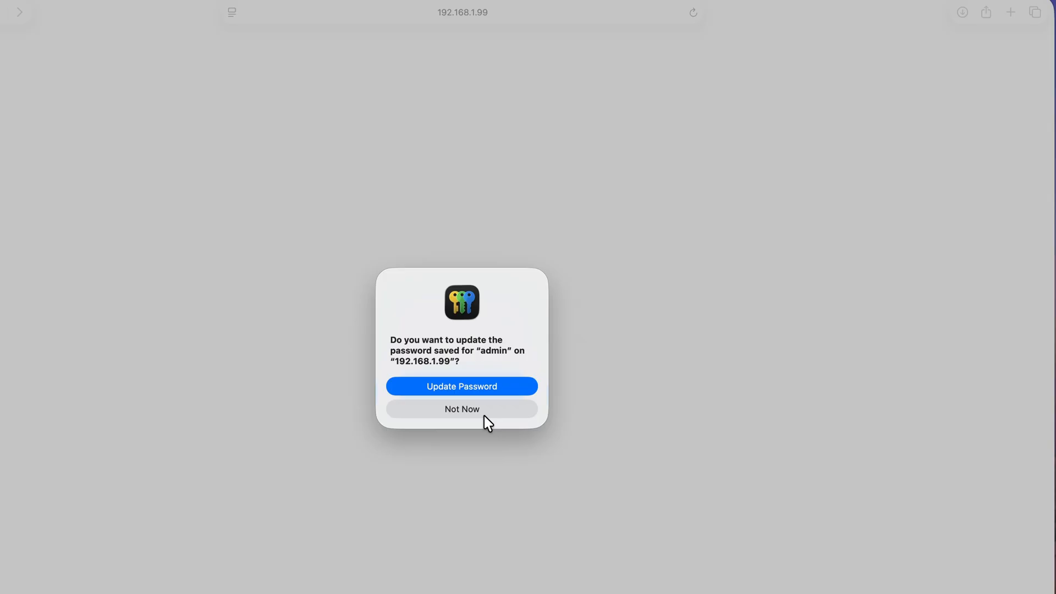
mouse_move(471, 409)
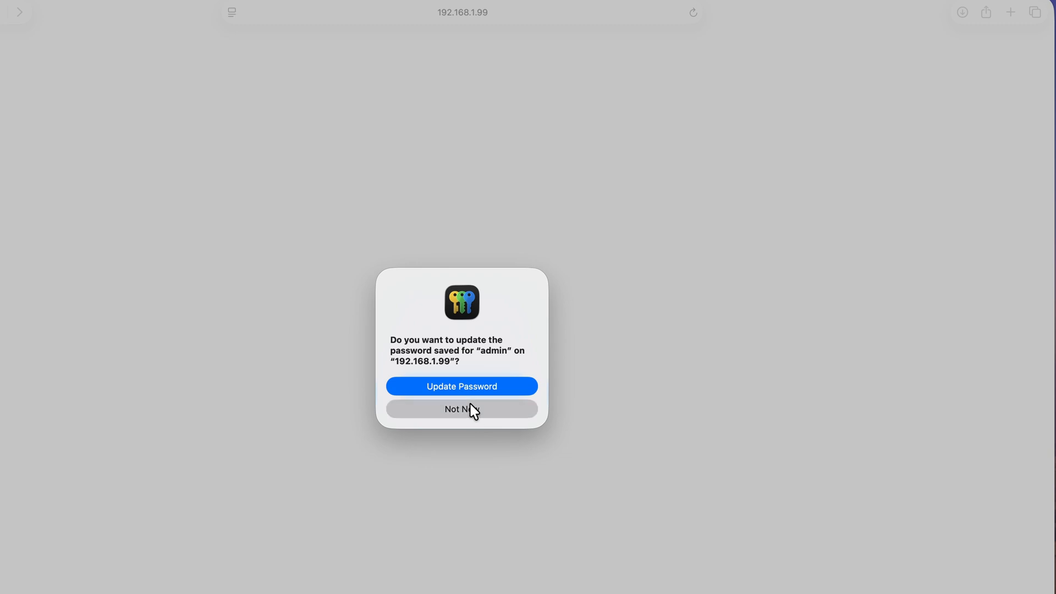
left_click(461, 409)
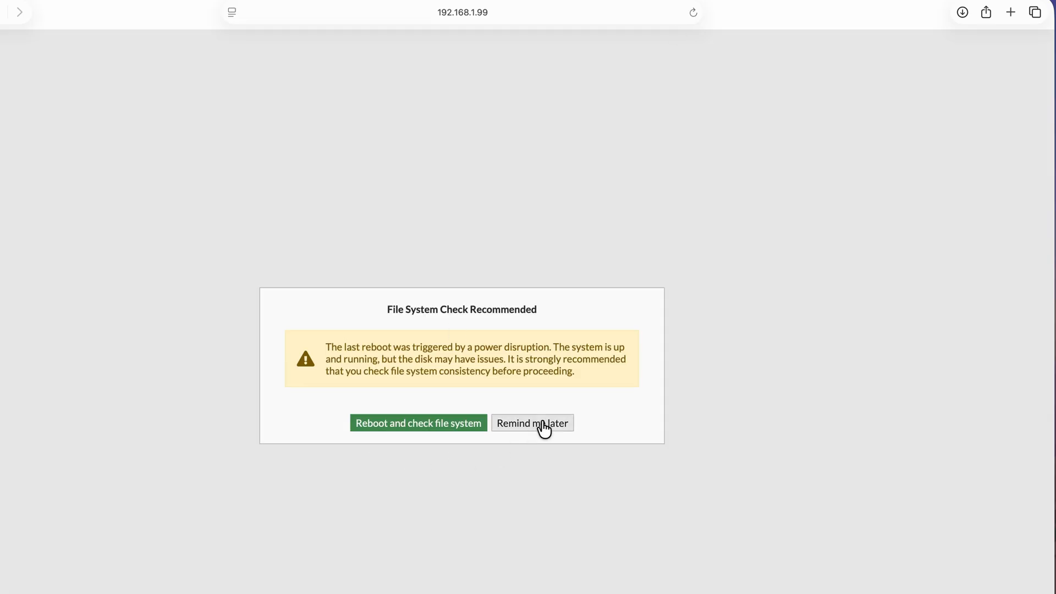
- Postpone the file system check, see firmware v7.2.8 build1639 on the dashboard, then bring up Google
left_click(532, 422)
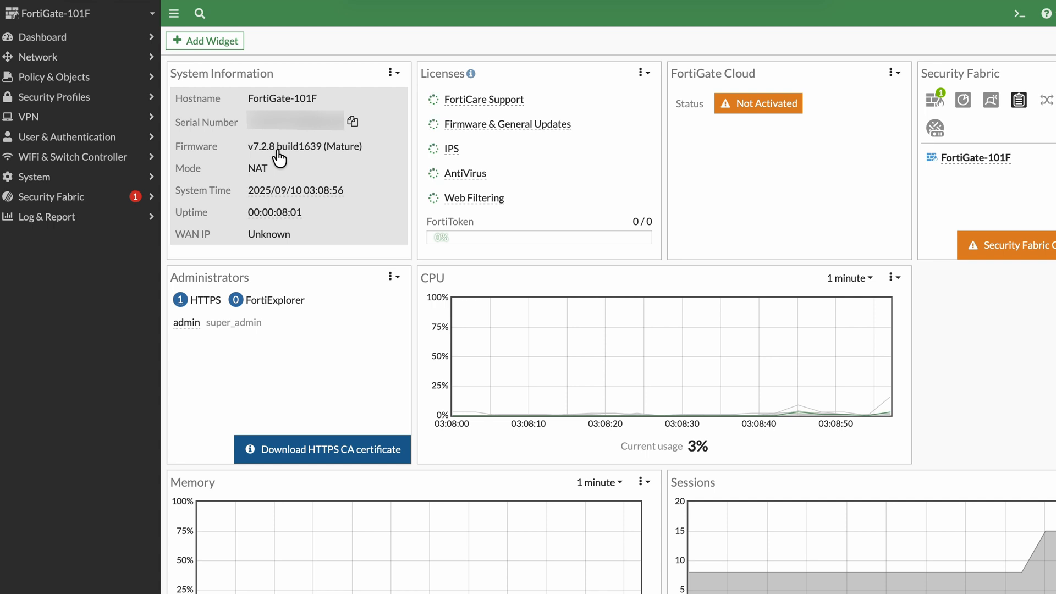
mouse_move(80, 156)
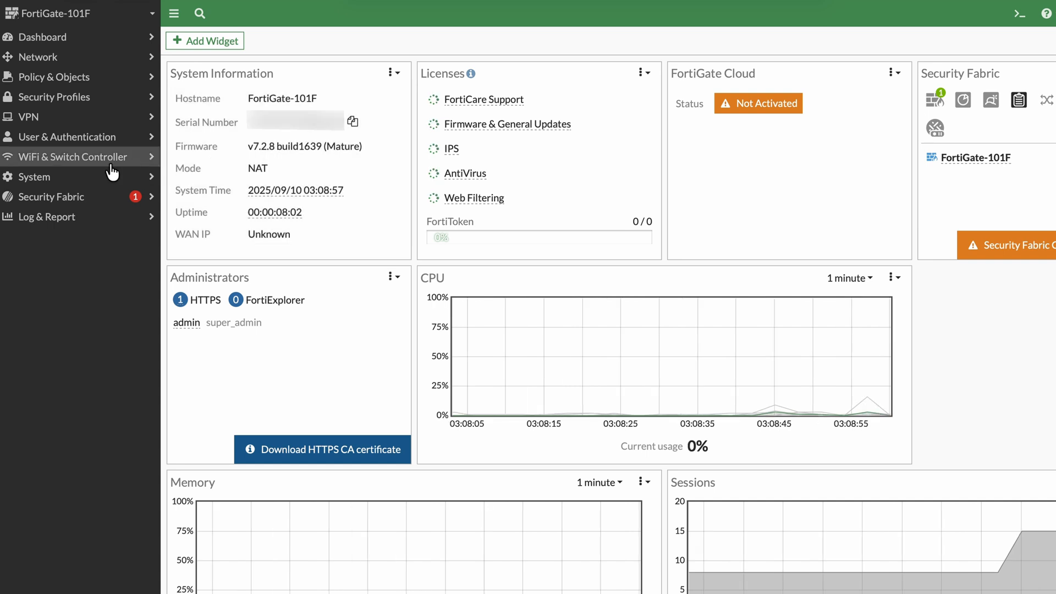
mouse_move(278, 156)
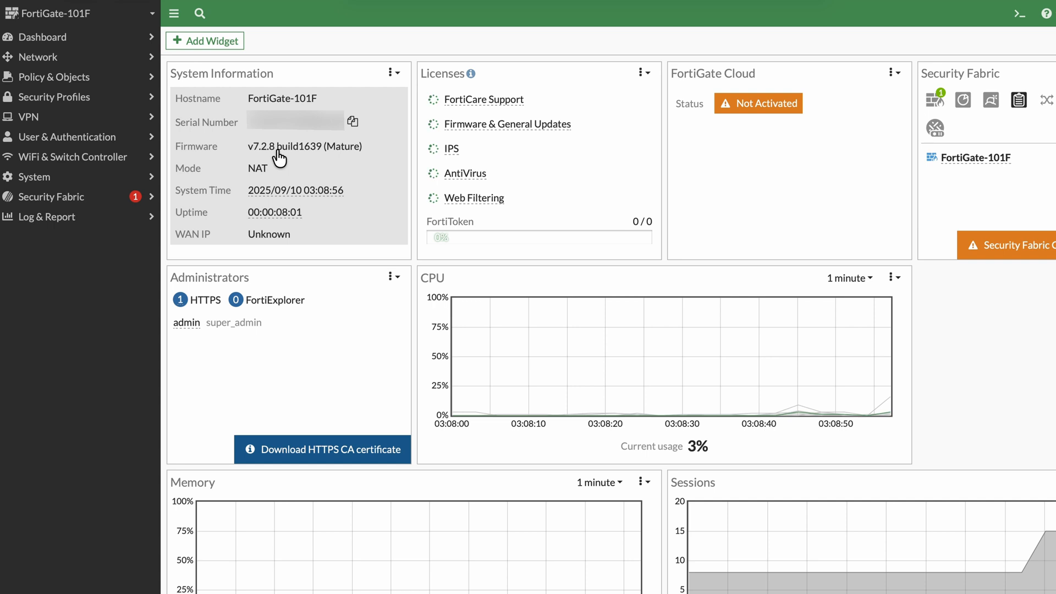
left_click(36, 176)
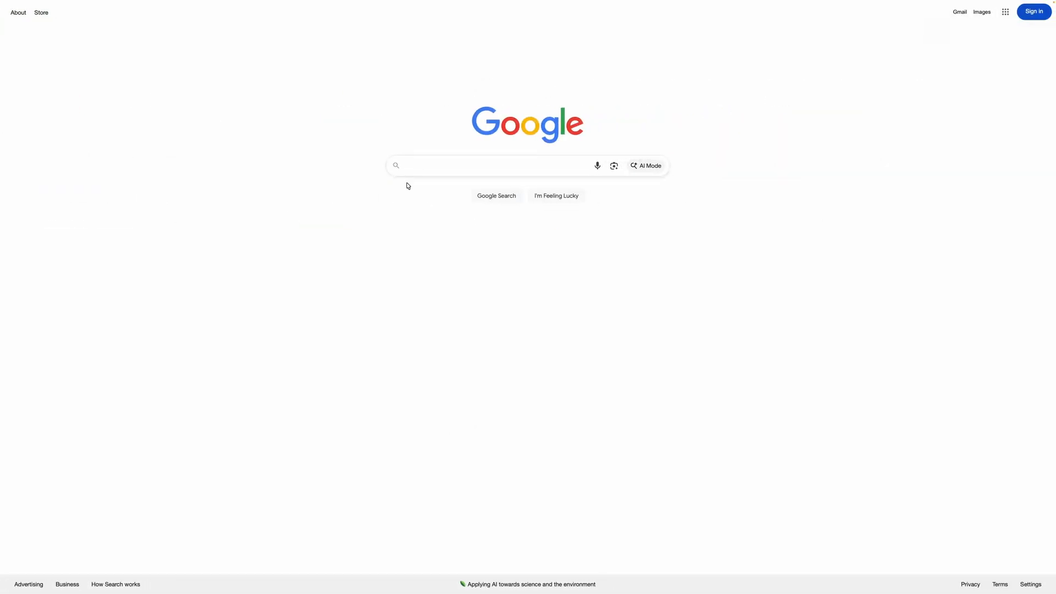
- Search Google for Fortinet Support, log in, and reach the Firmware Images downloads
type("fortigate support")
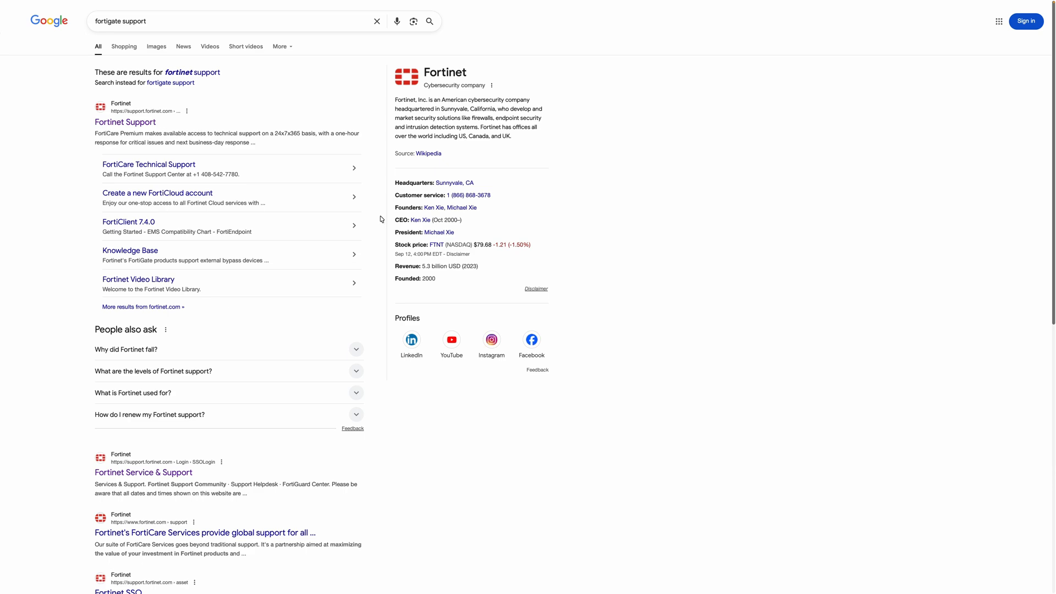
left_click(124, 122)
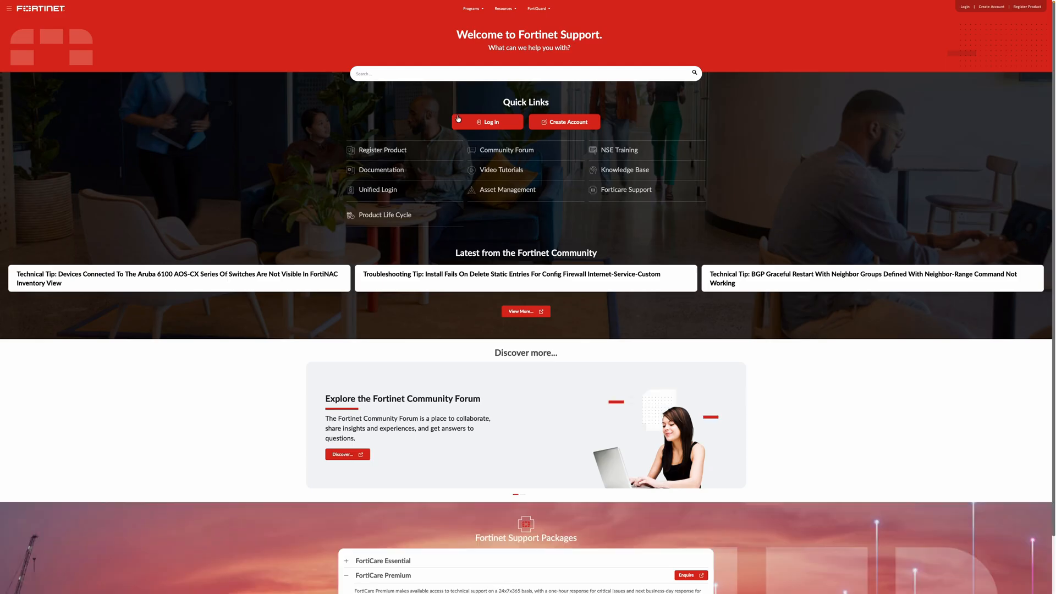
left_click(487, 122)
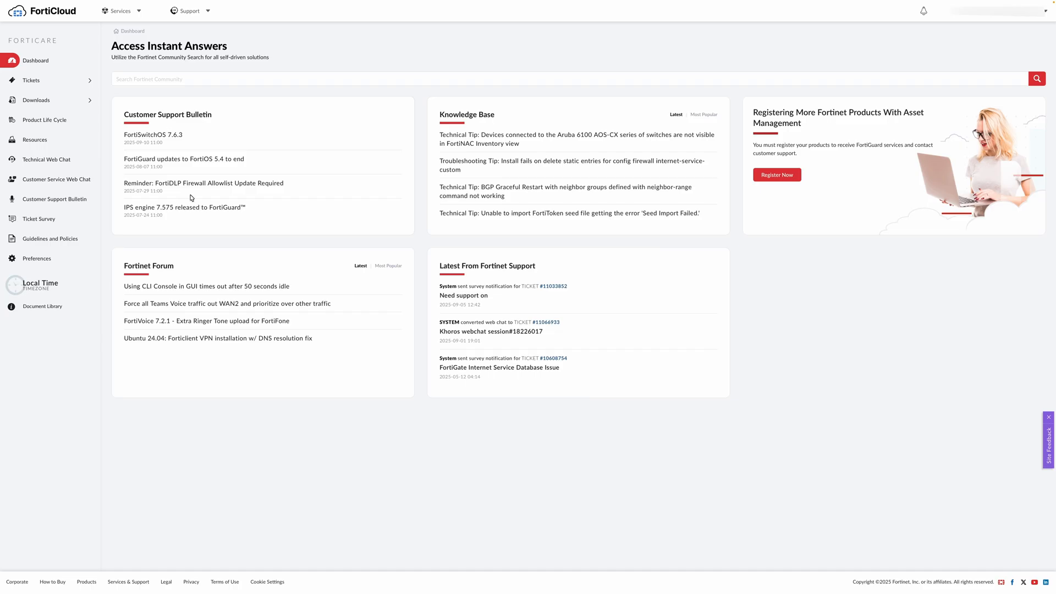
left_click(35, 100)
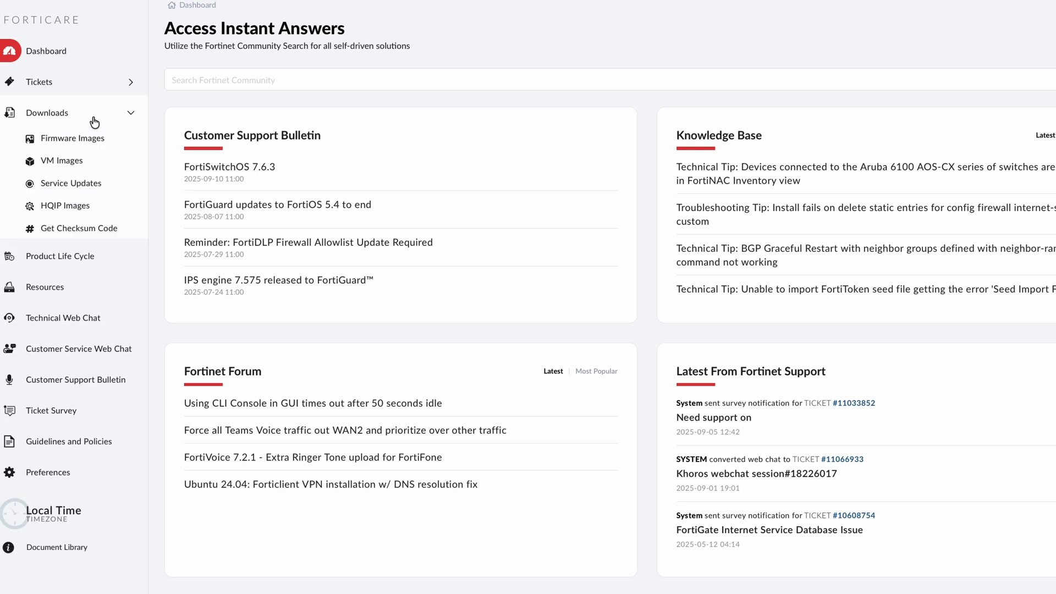
left_click(74, 139)
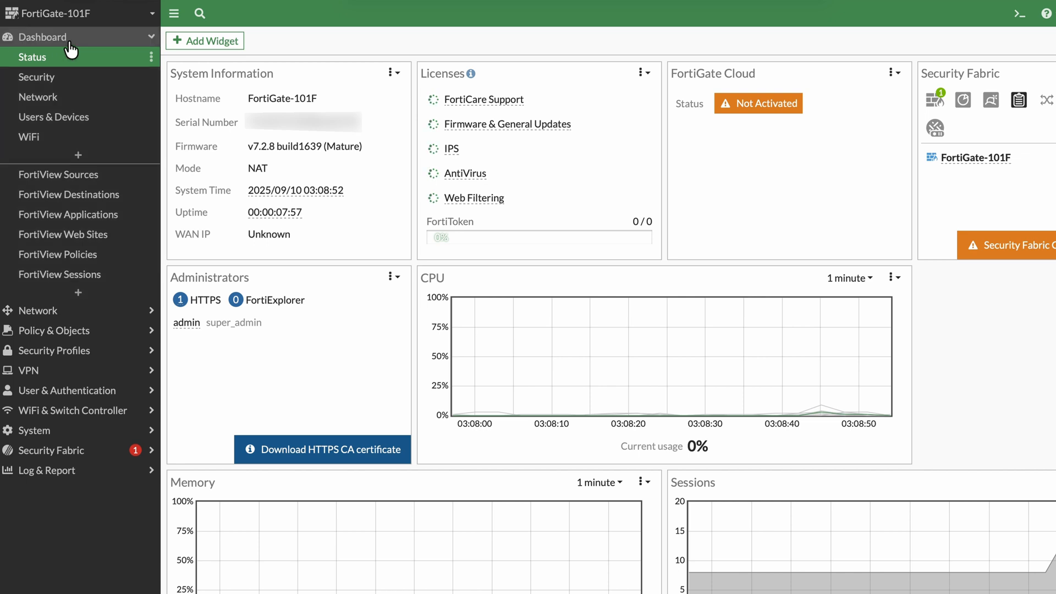
- Run 'get hardware status' in the FortiGate CLI console
left_click(44, 36)
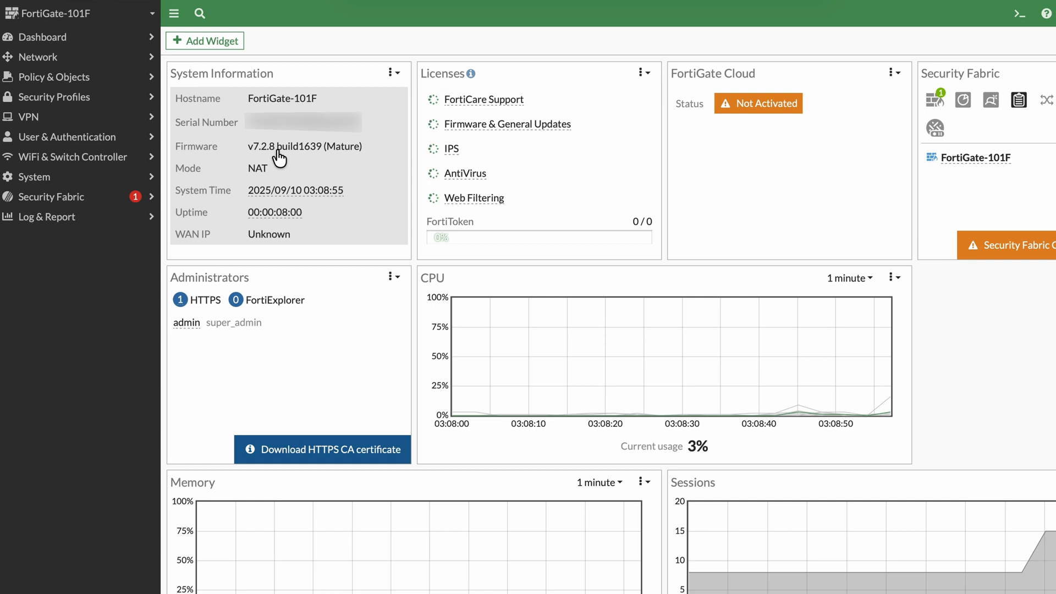
left_click(1018, 13)
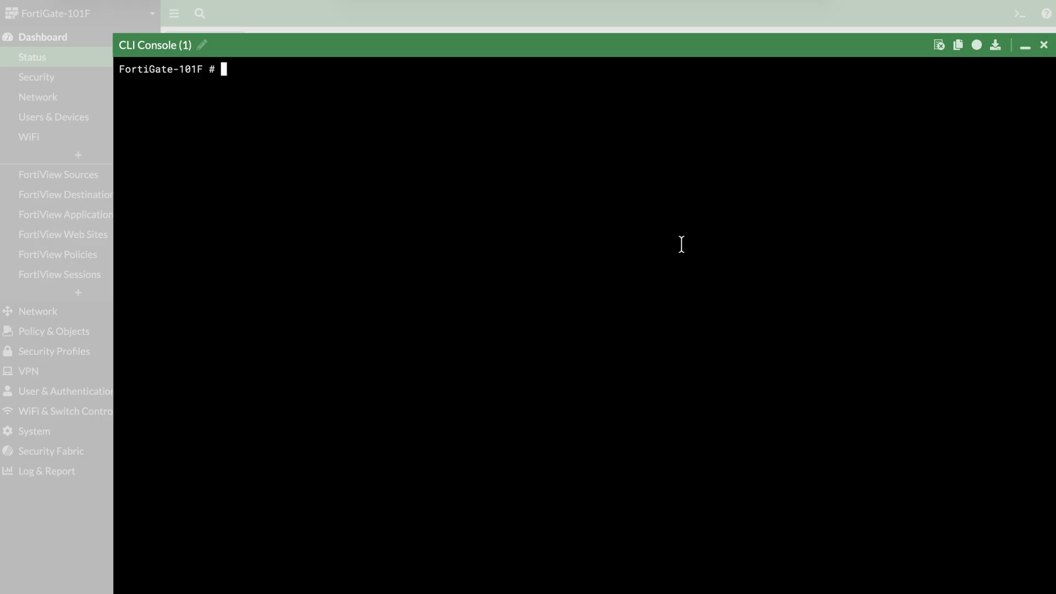
type("get hardware")
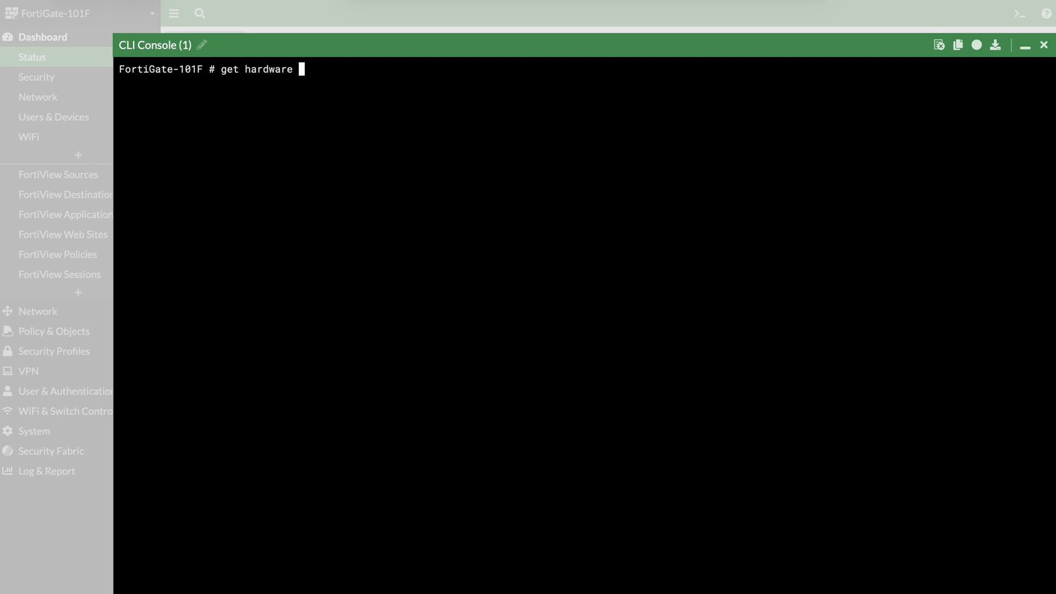
type("status")
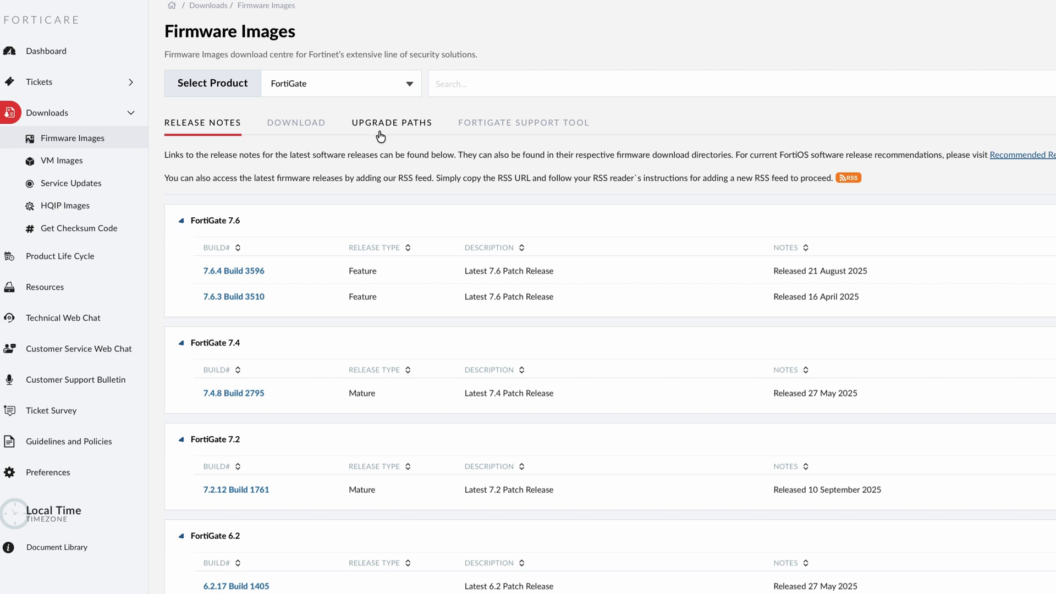
- In Upgrade Paths, choose FortiGate-101F with current version 7.2.8.M
left_click(392, 122)
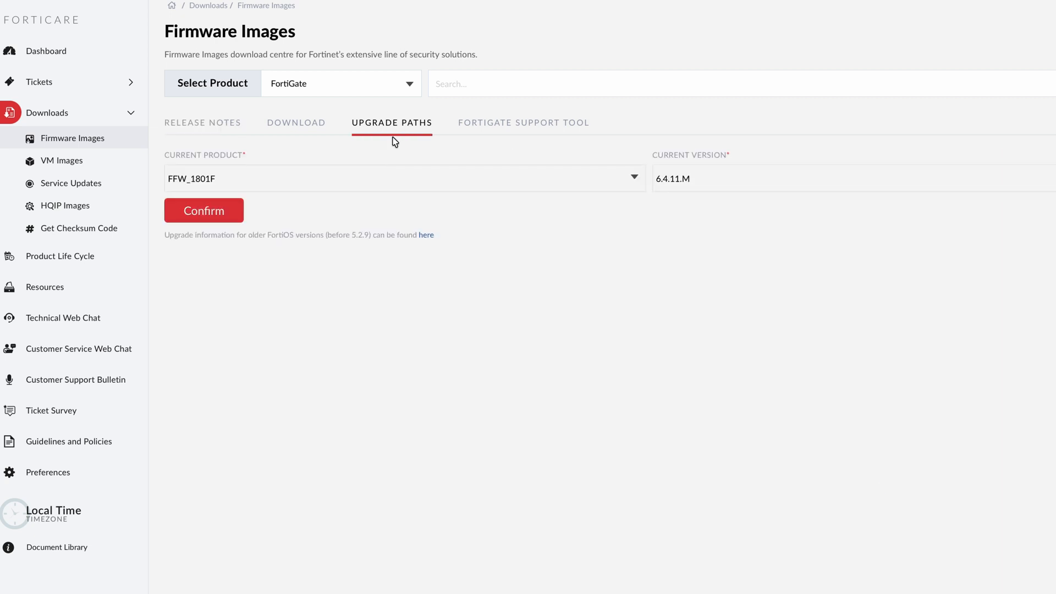
mouse_move(395, 157)
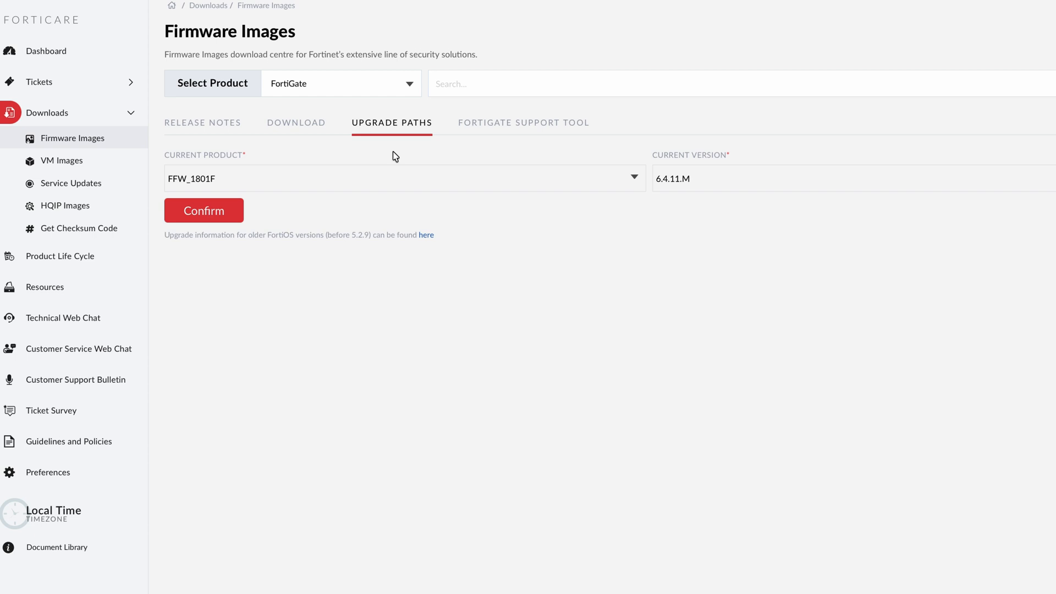
mouse_move(407, 163)
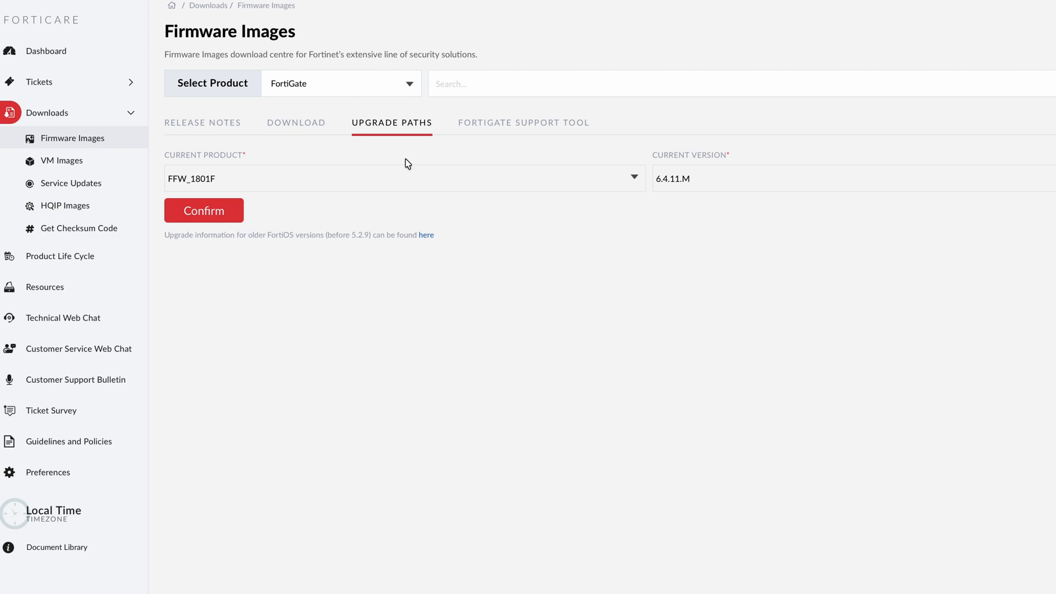
left_click(402, 178)
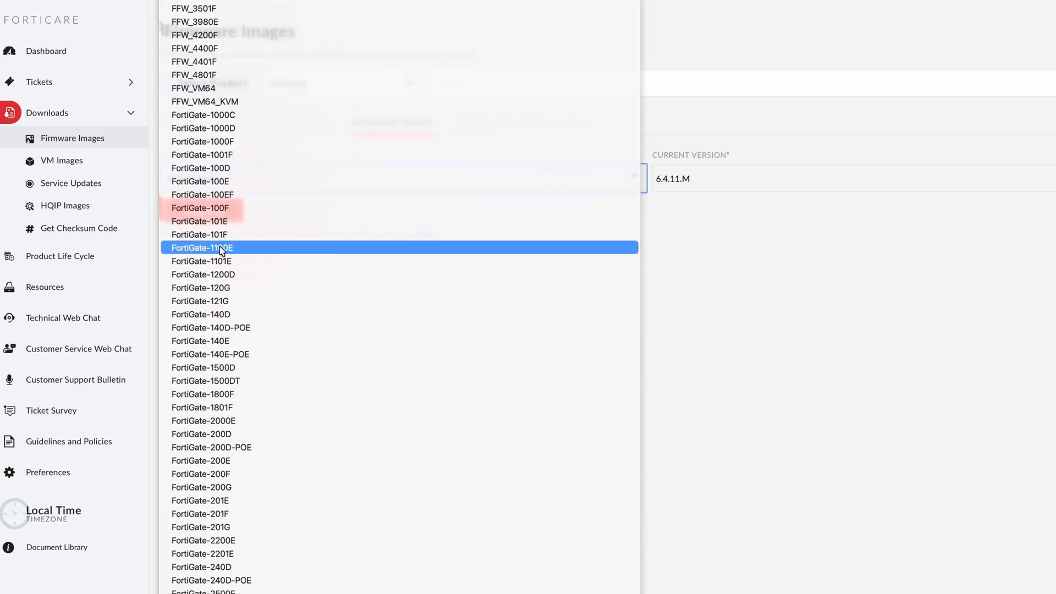
left_click(200, 234)
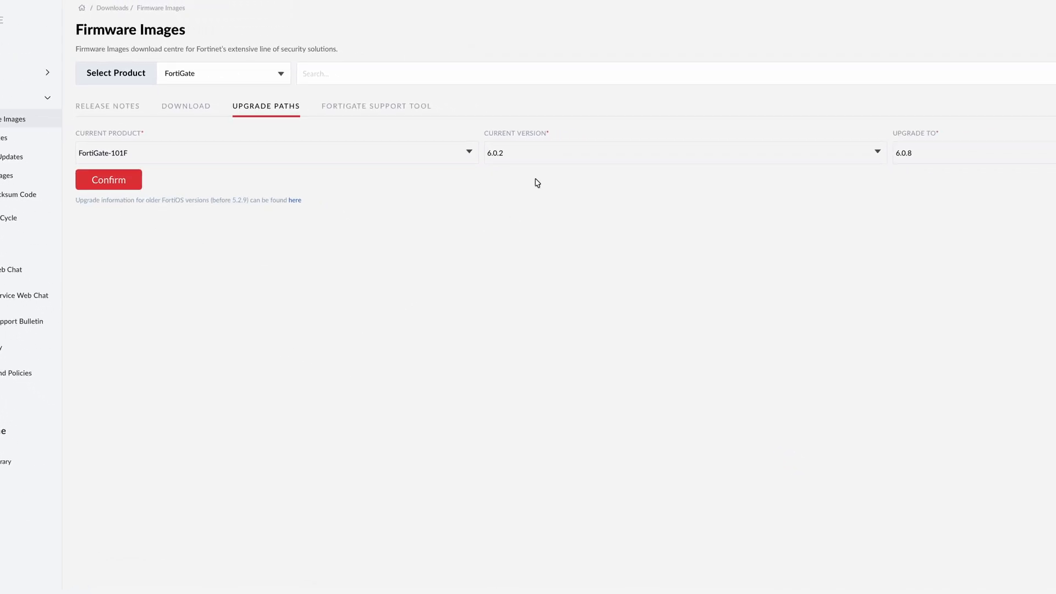
left_click(682, 152)
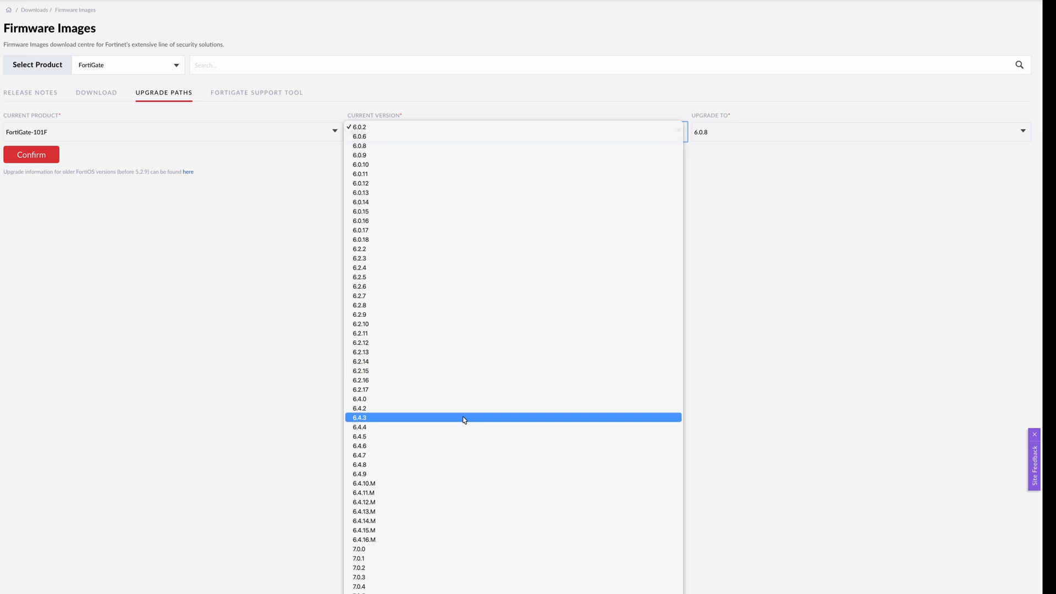
scroll("down", 3)
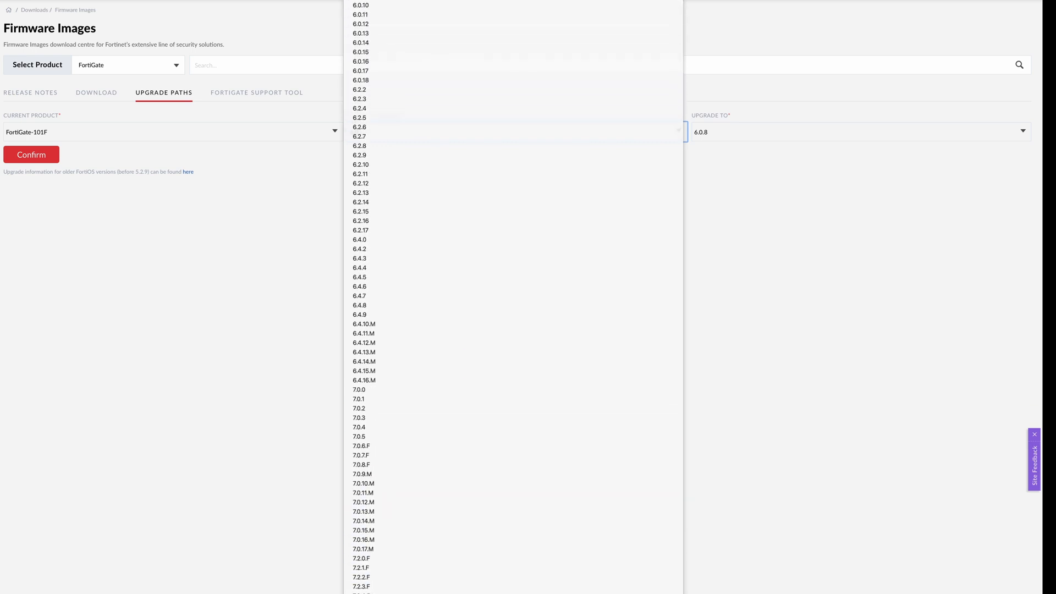
scroll("down", 3)
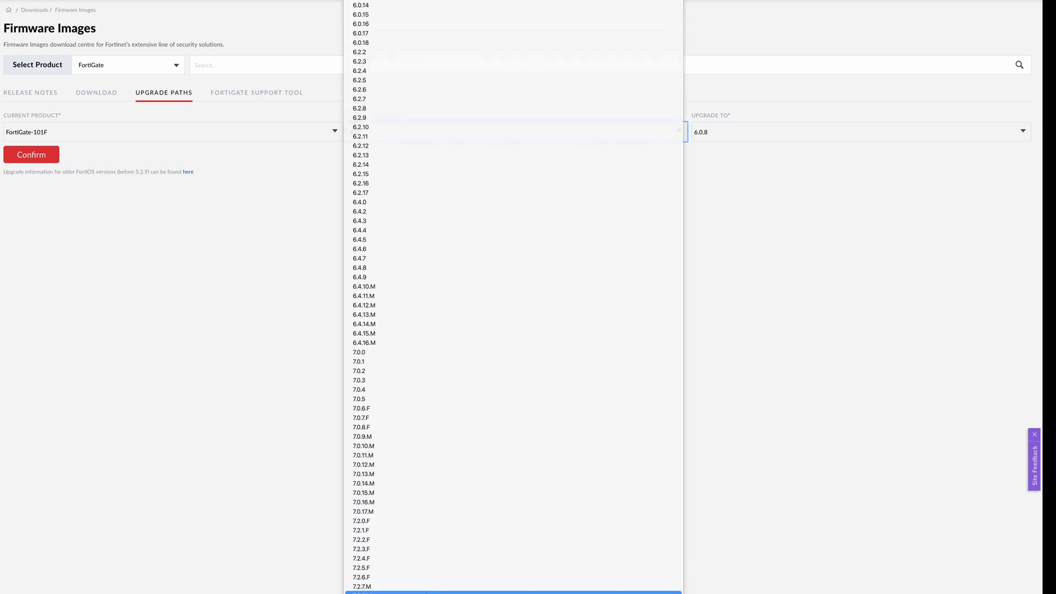
left_click(361, 591)
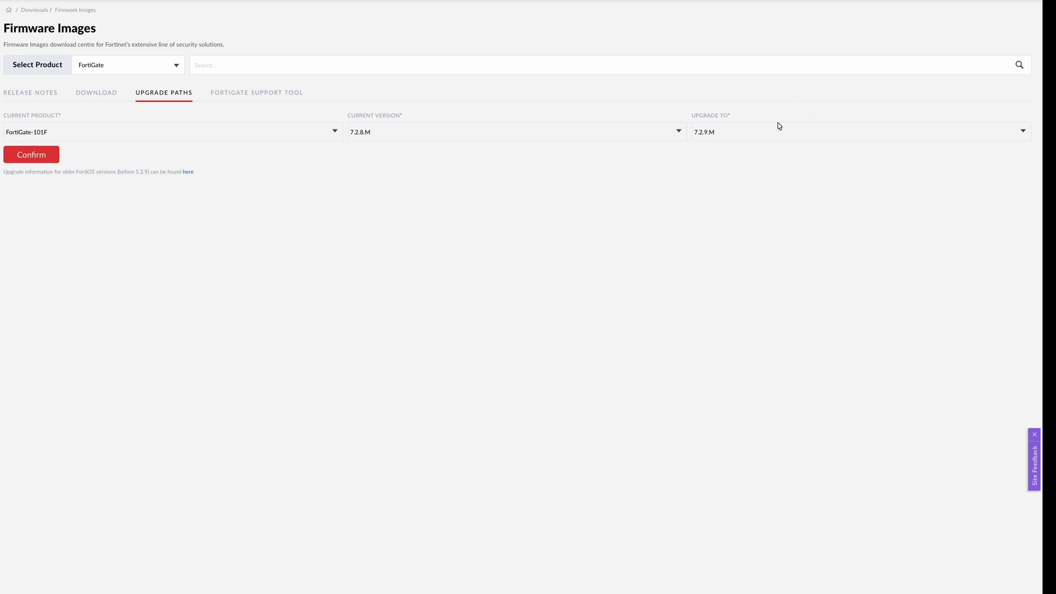
- Set target version 7.4.8.M and confirm the recommended path through 7.2.10.M
left_click(856, 131)
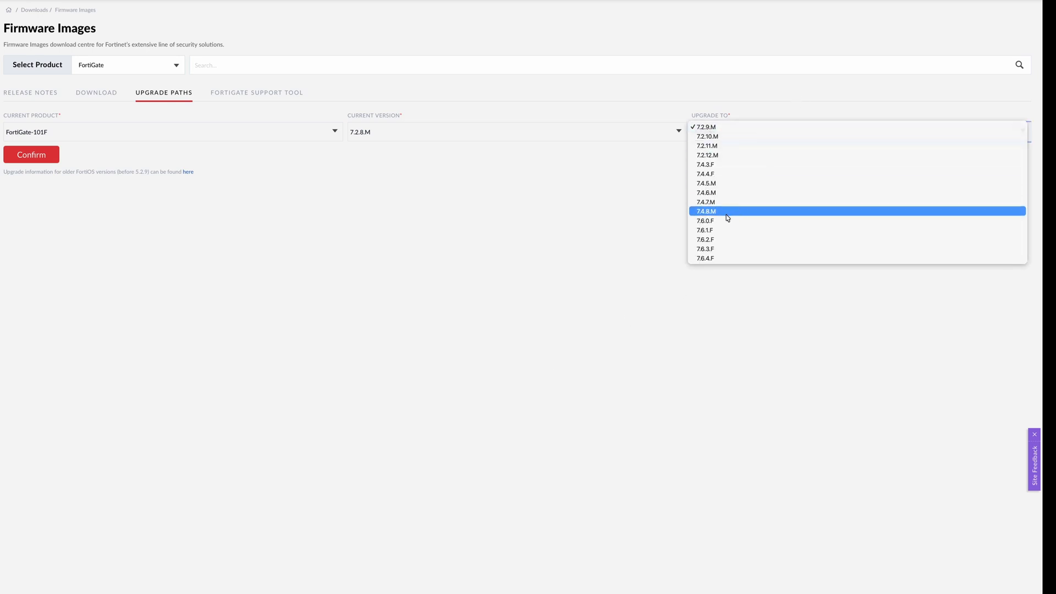
left_click(705, 212)
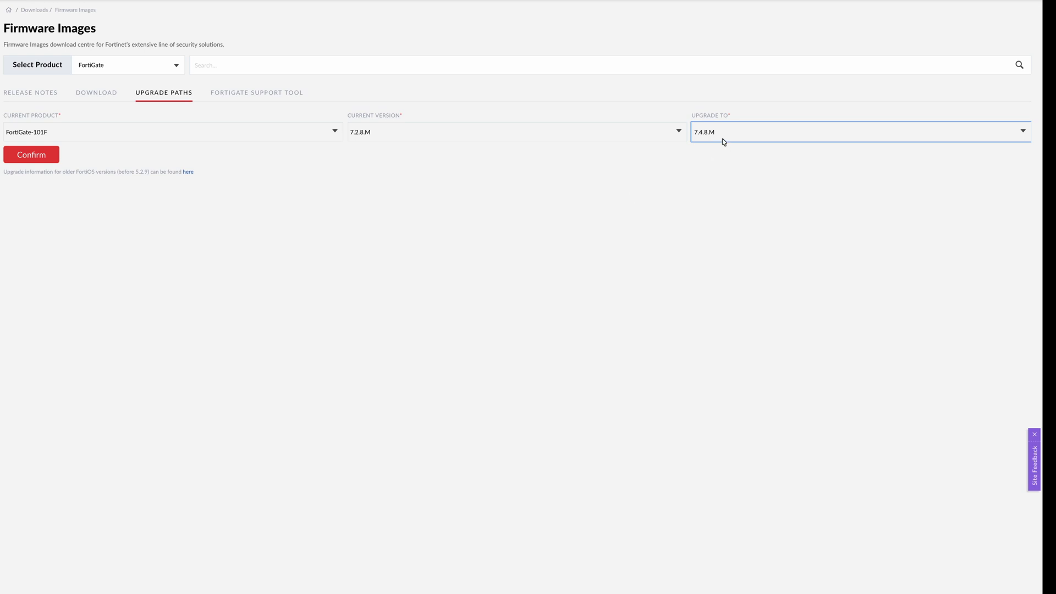
mouse_move(394, 149)
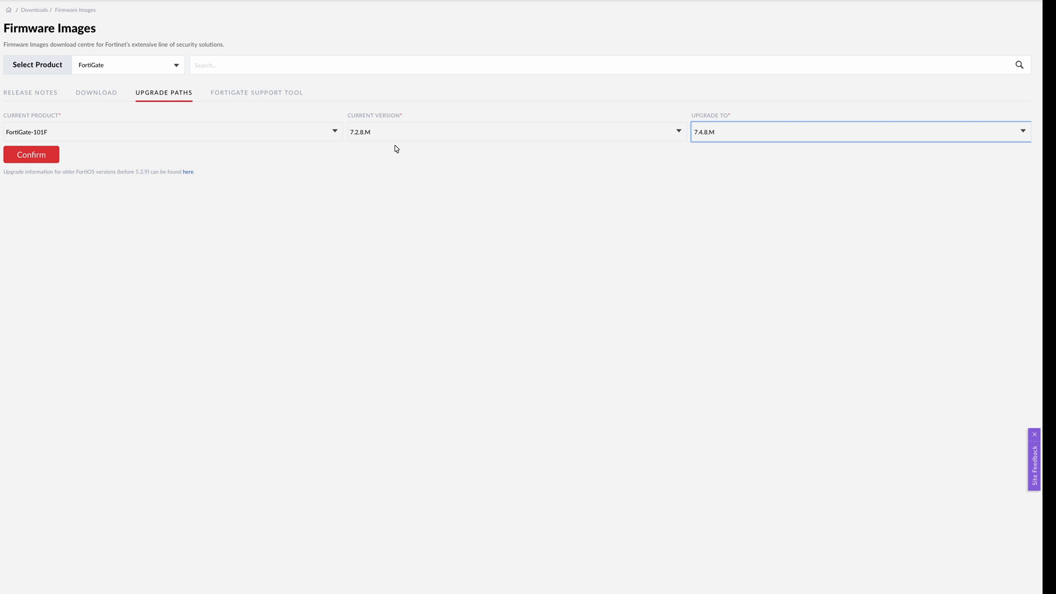
mouse_move(355, 163)
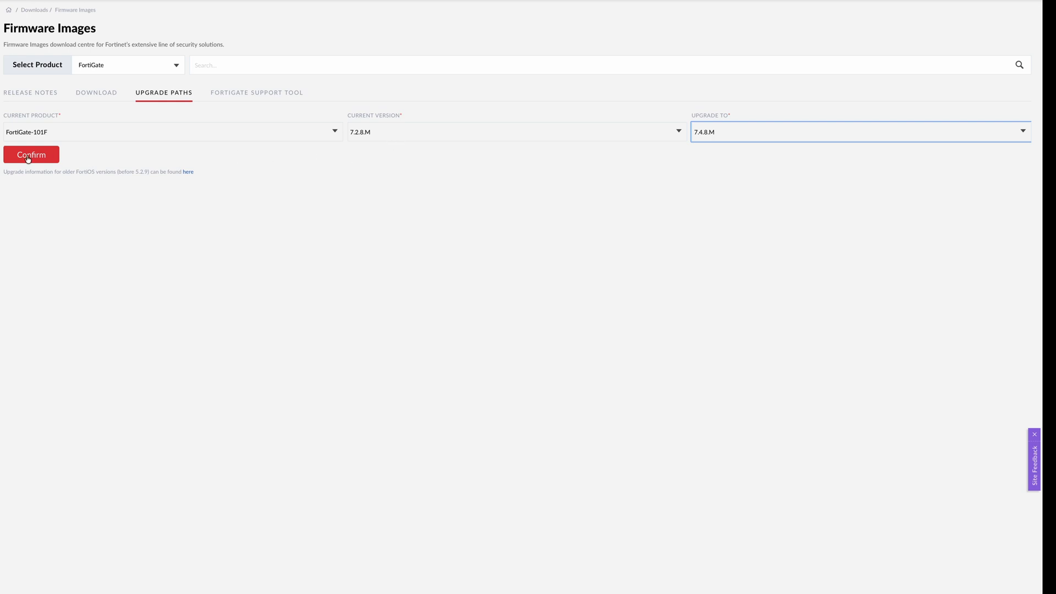
left_click(31, 154)
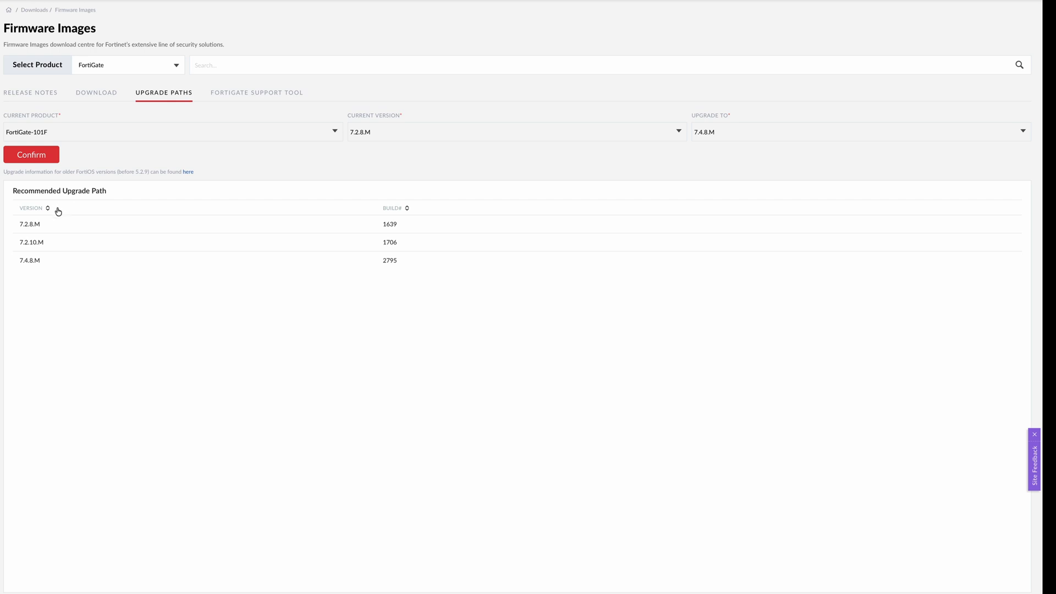
double_click(28, 224)
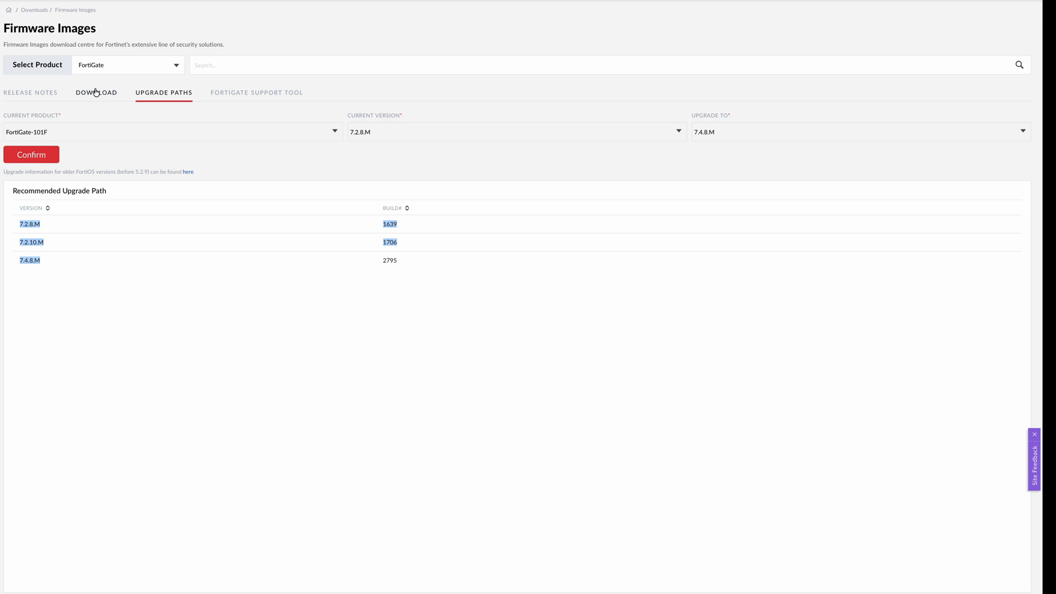
- Locate the FortiGate-101F 7.2.10 firmware file under v7.00, then go back to the v7.00 folder
left_click(96, 93)
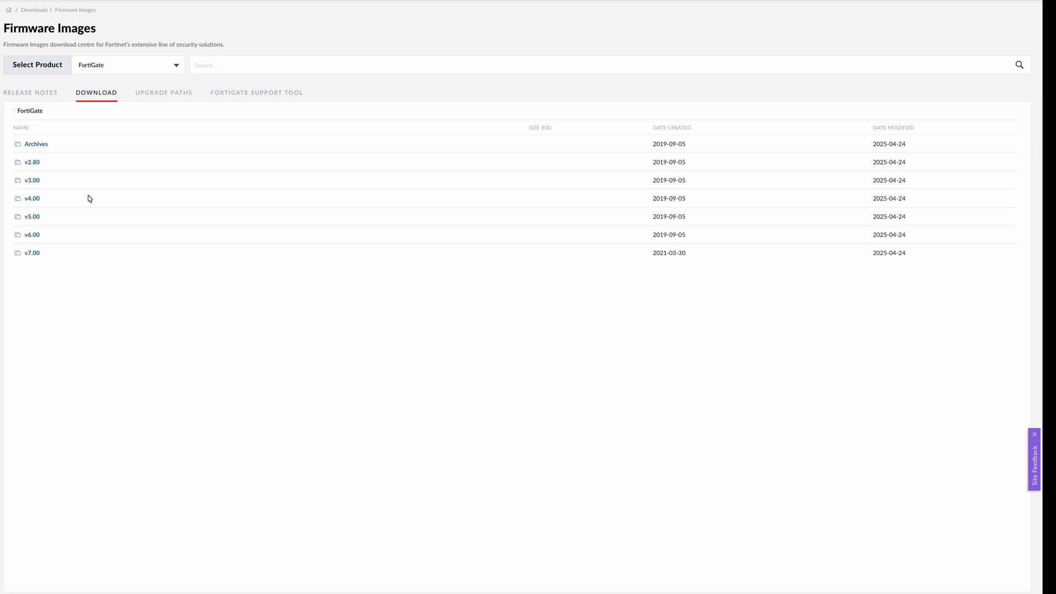
mouse_move(32, 253)
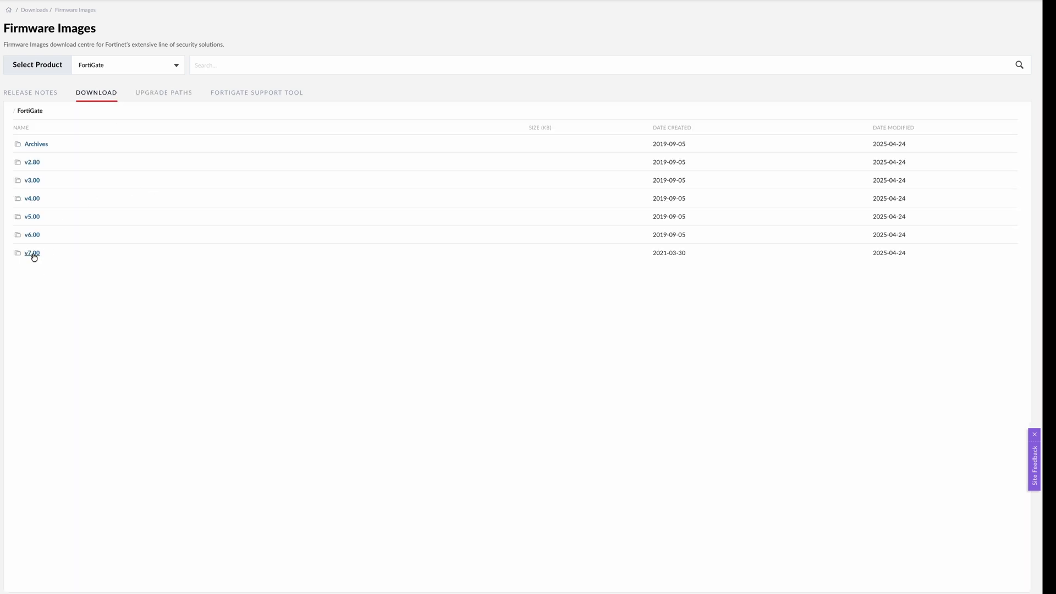
left_click(31, 253)
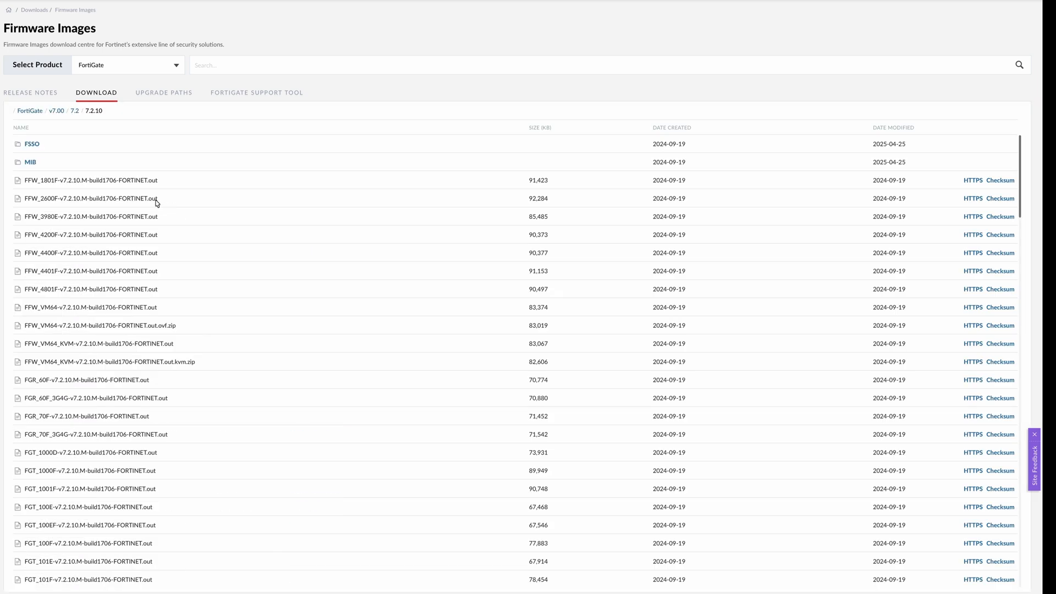
type("1")
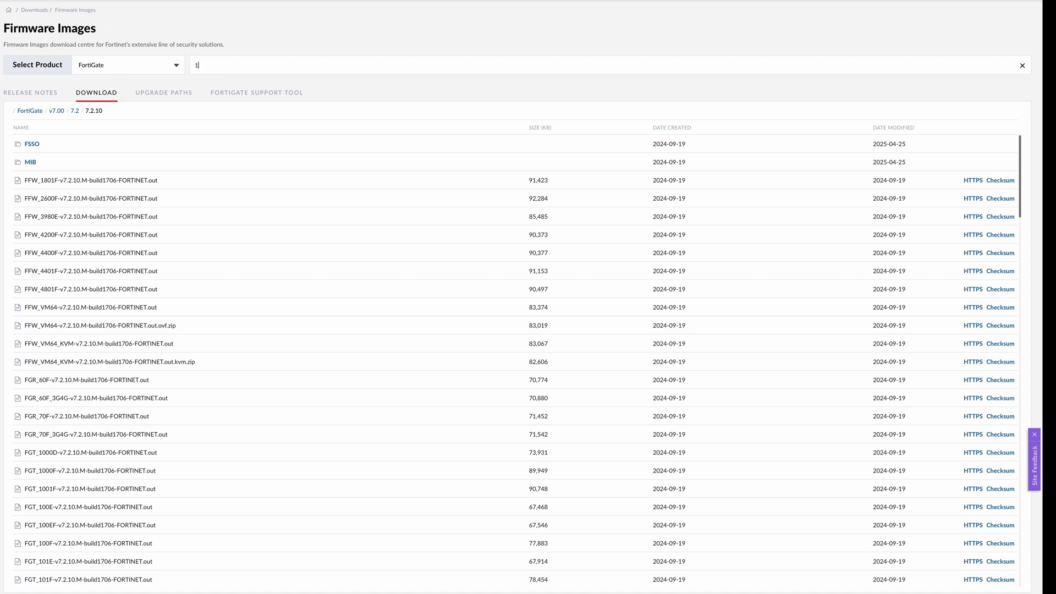
type("01f")
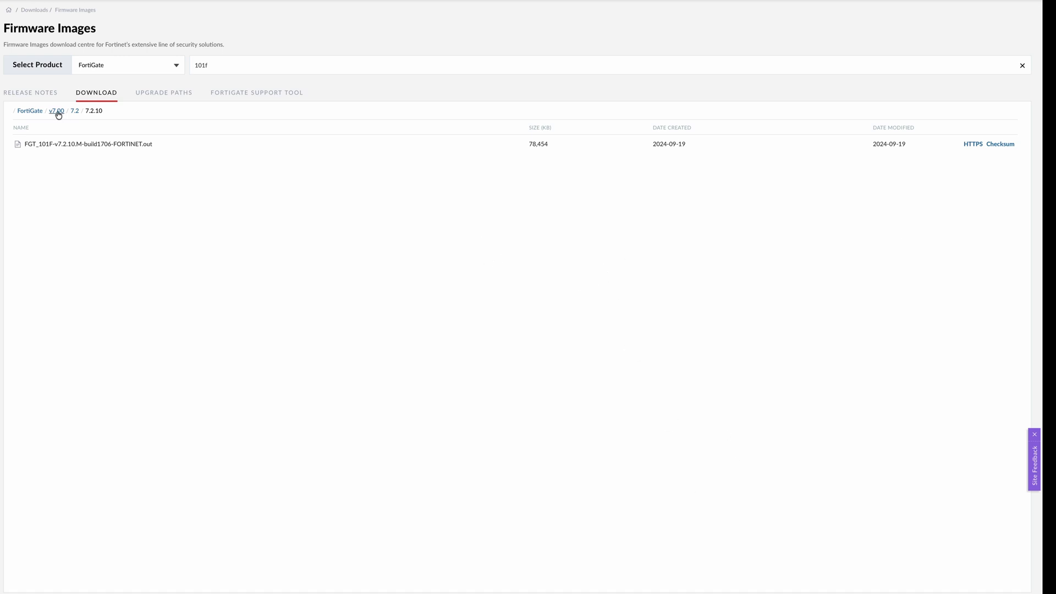
left_click(56, 110)
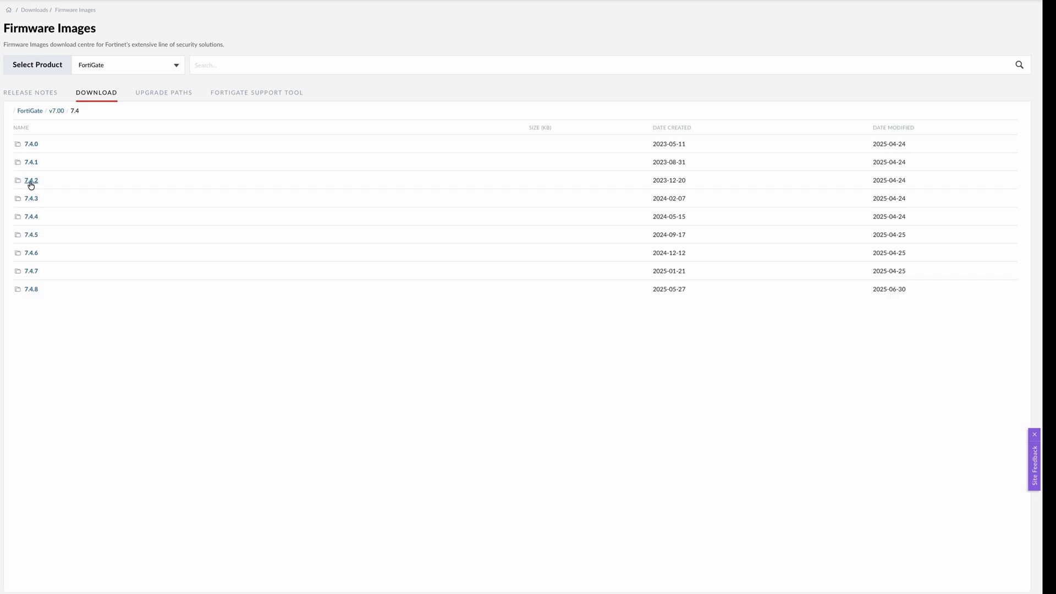
- Download the FortiGate-101F 7.4.8 build2795 firmware image, then return to Fabric Management
left_click(31, 180)
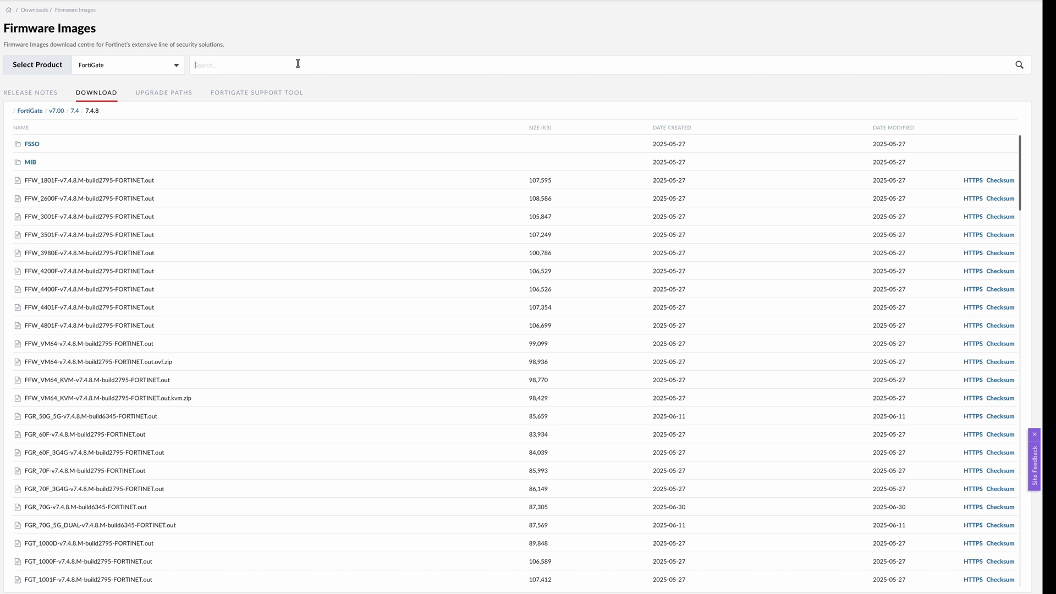
type("101f")
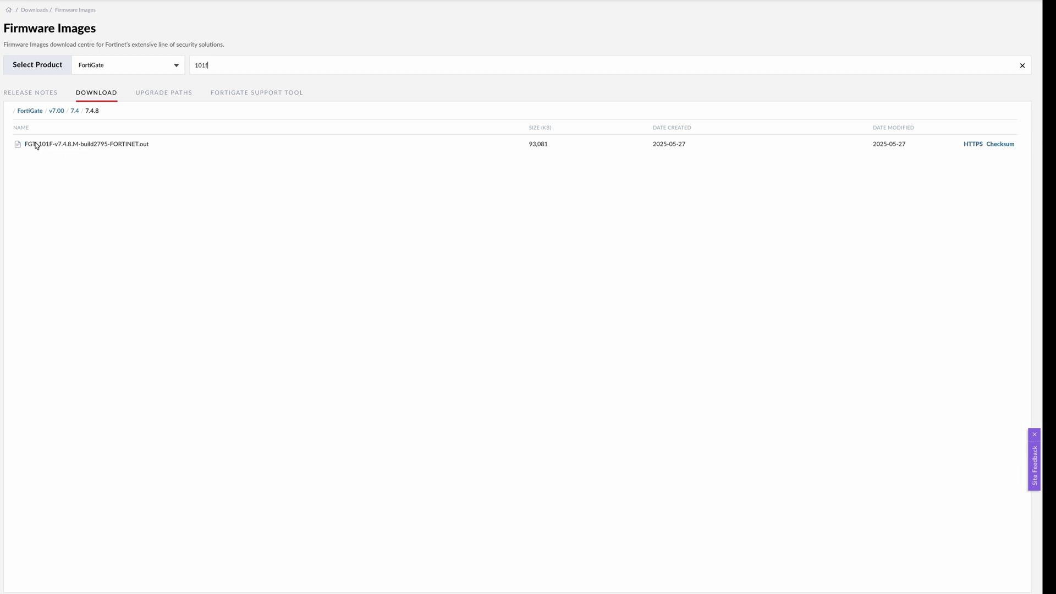
mouse_move(973, 144)
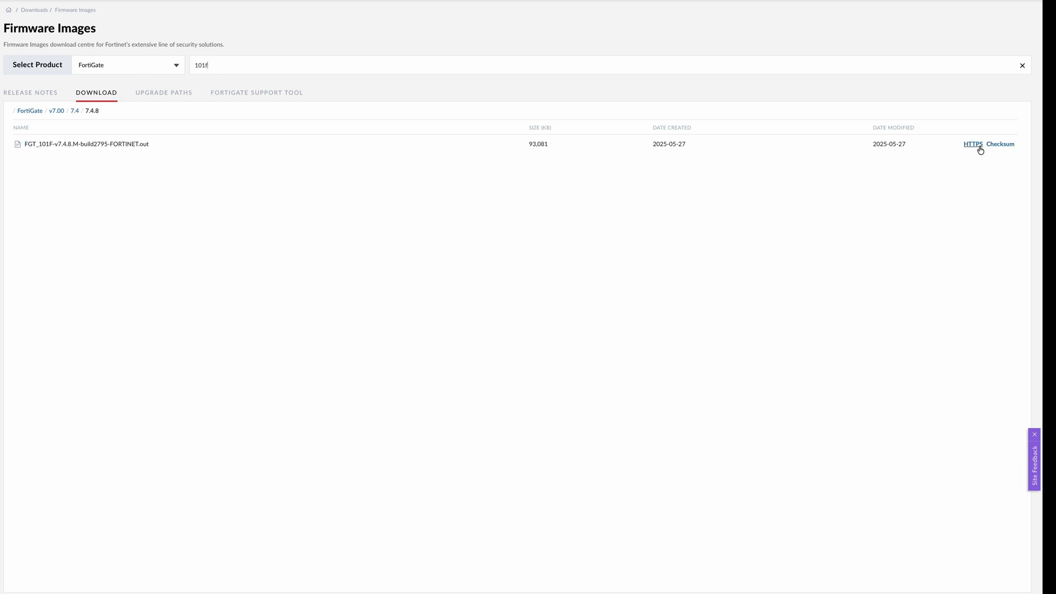
left_click(971, 144)
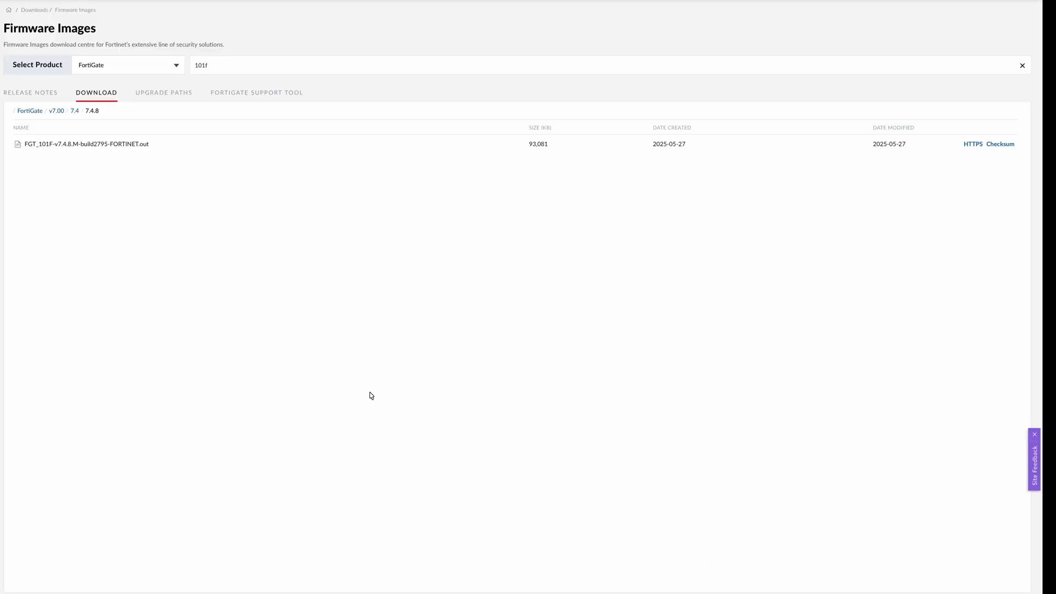
mouse_move(151, 124)
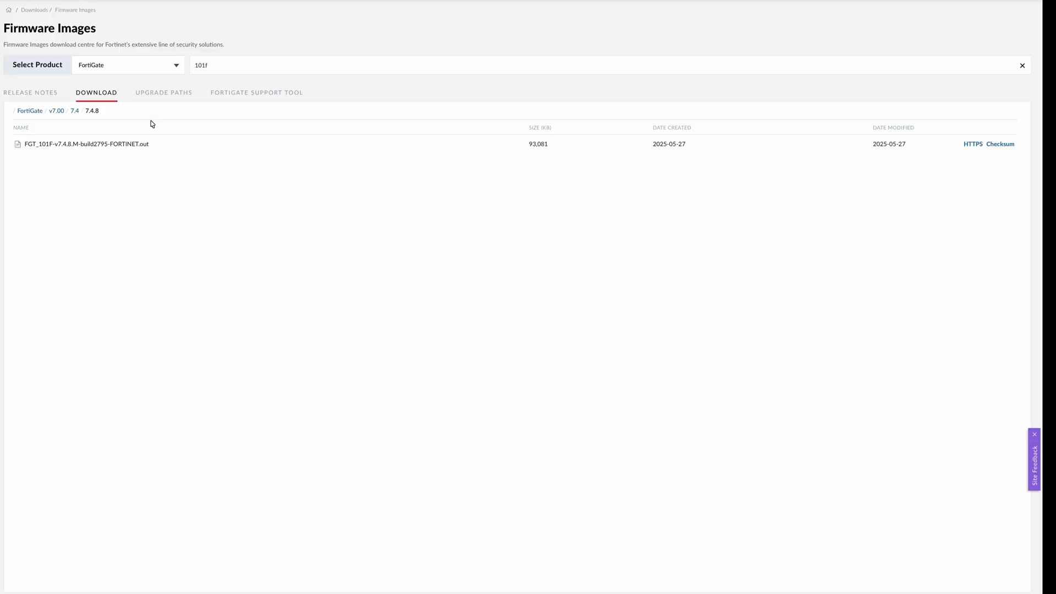
mouse_move(159, 100)
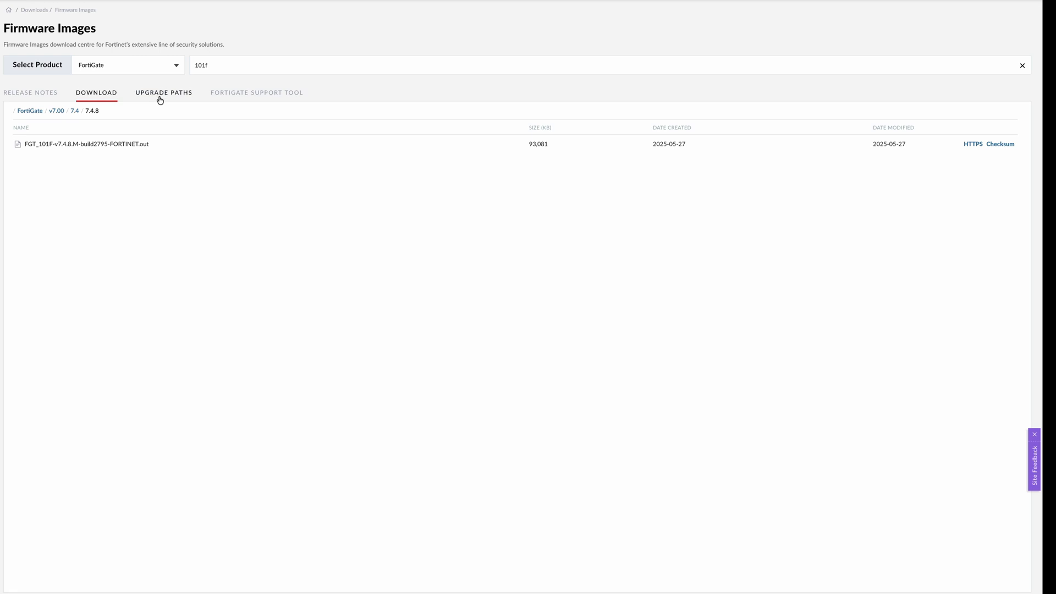
left_click(163, 93)
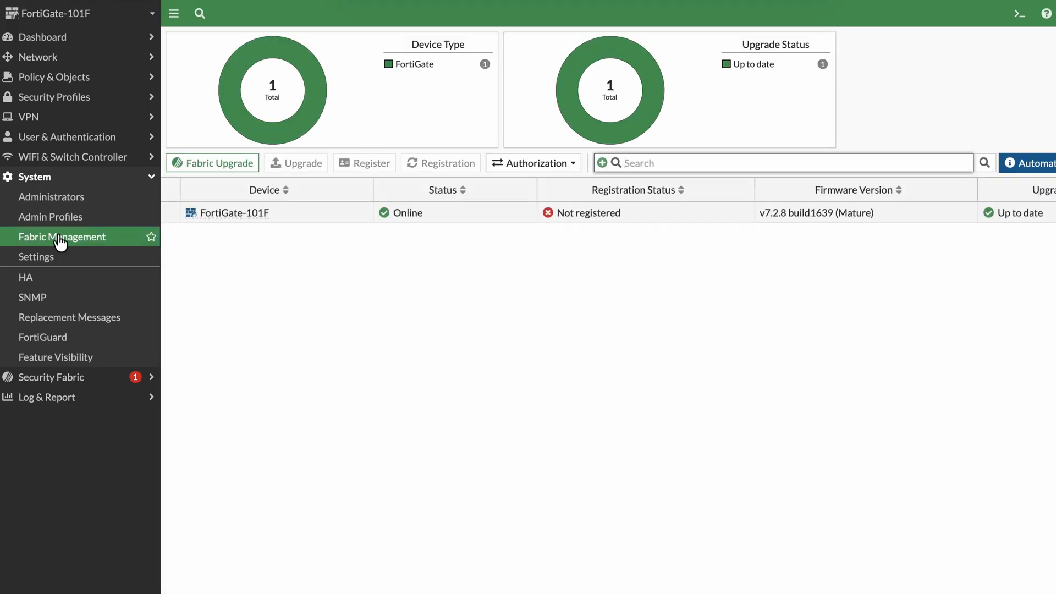
- View the System HA page showing the unit in Standalone mode
left_click(25, 277)
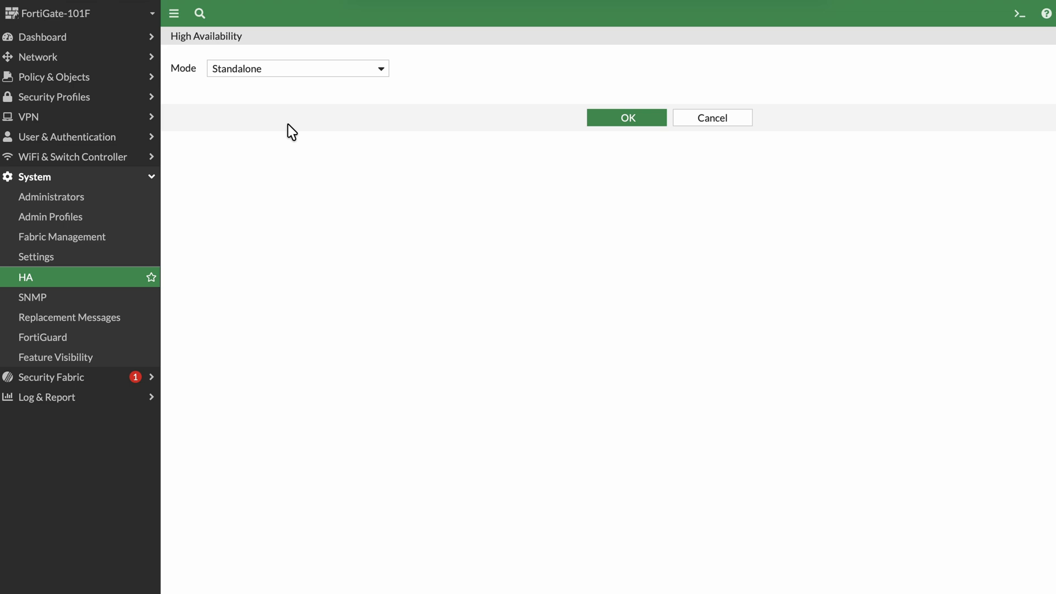
mouse_move(70, 206)
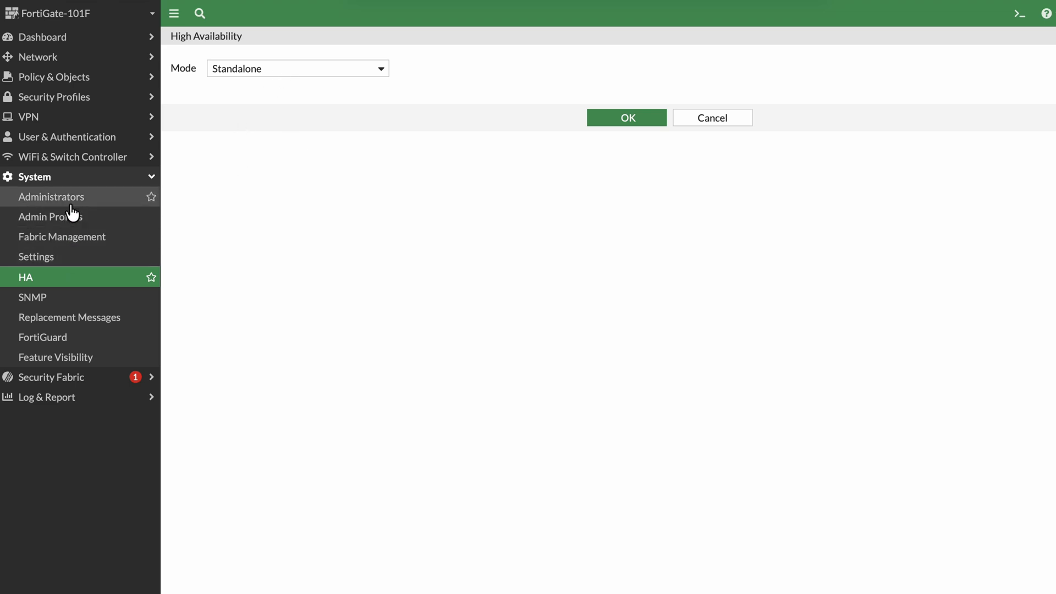
mouse_move(73, 243)
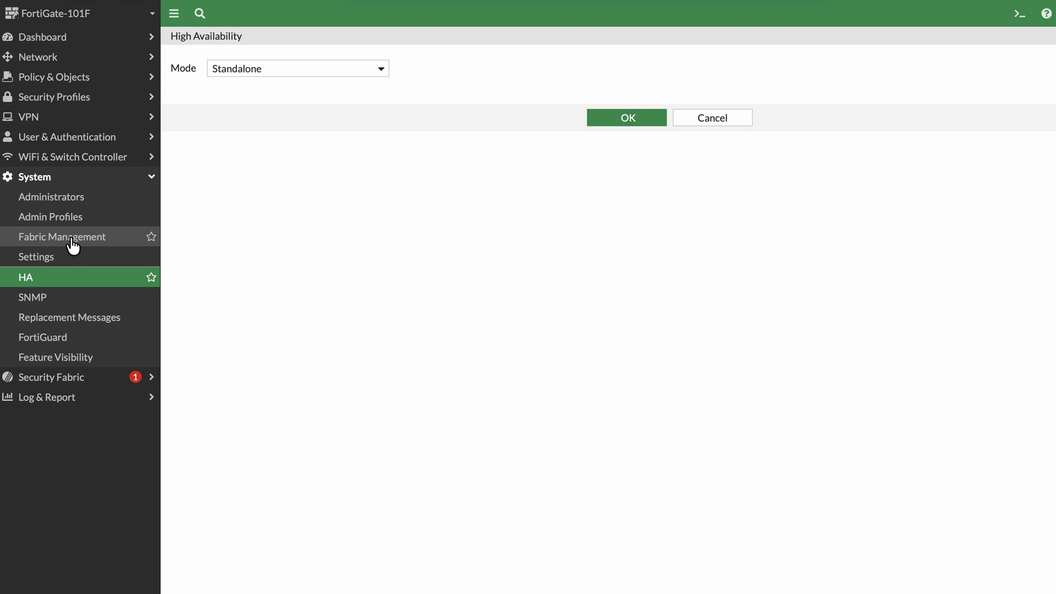
- From Fabric Management, upload the v7.2.10 build1706 firmware .out image for the FortiGate
left_click(61, 237)
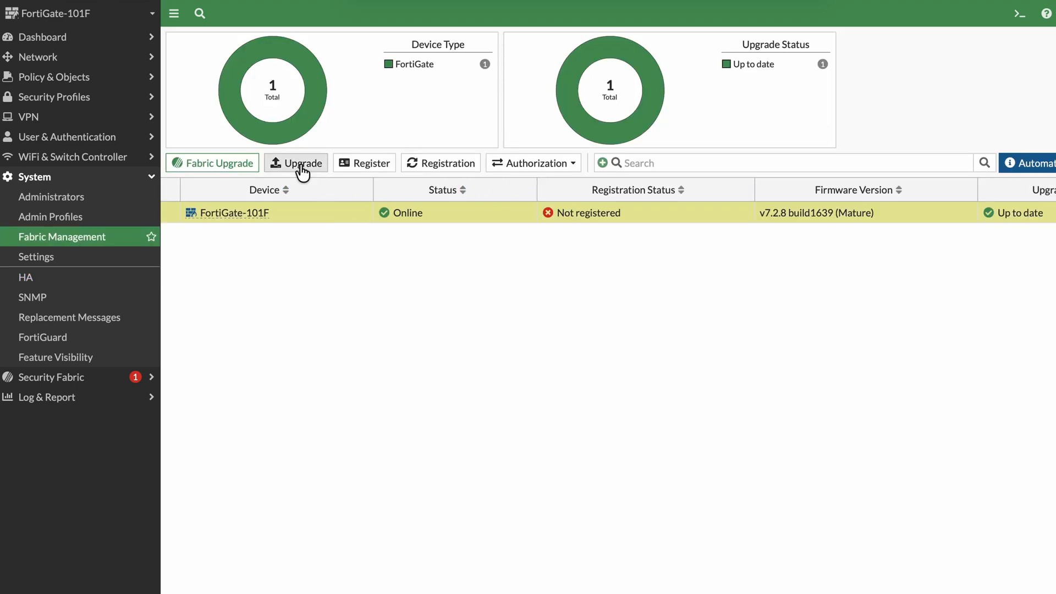
left_click(296, 163)
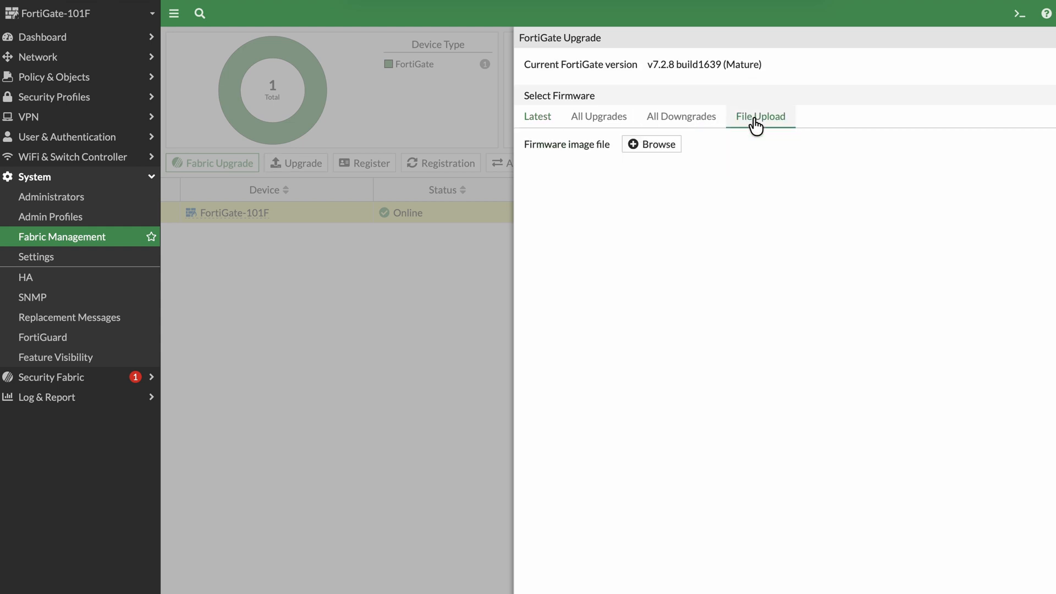
left_click(650, 143)
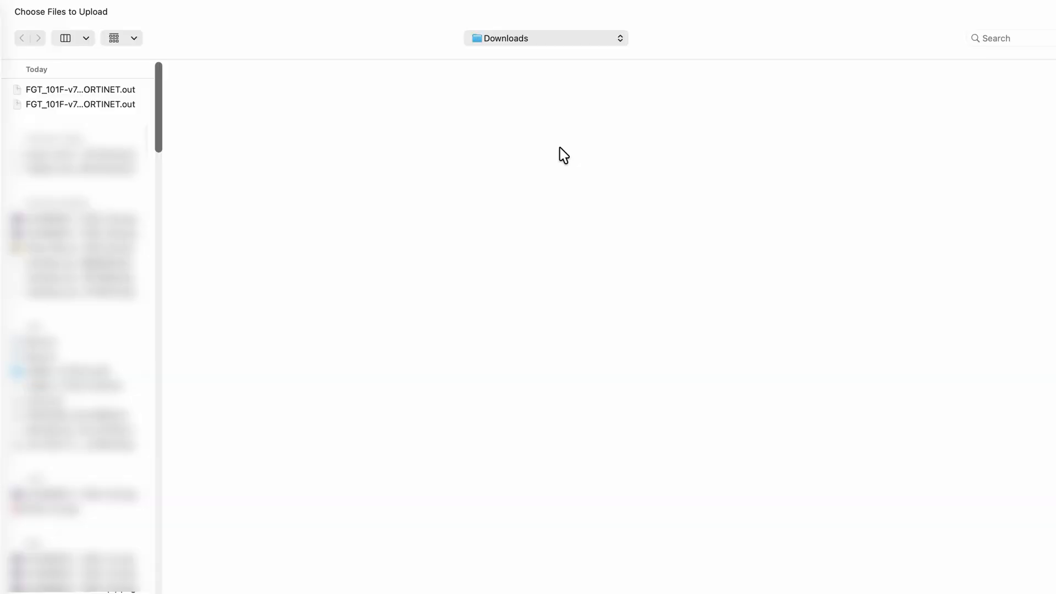
left_click(80, 89)
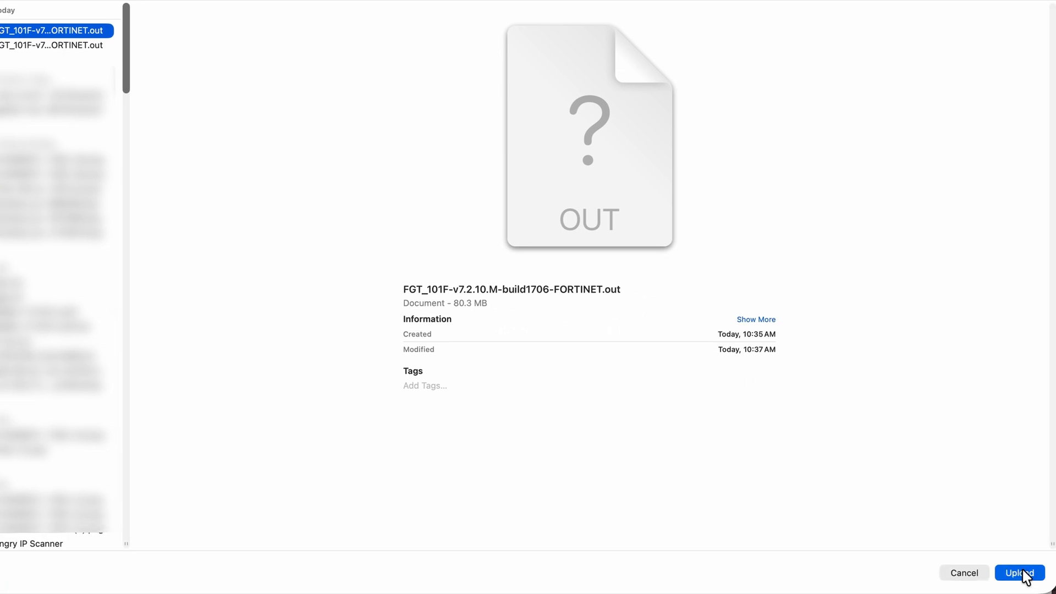
left_click(1018, 572)
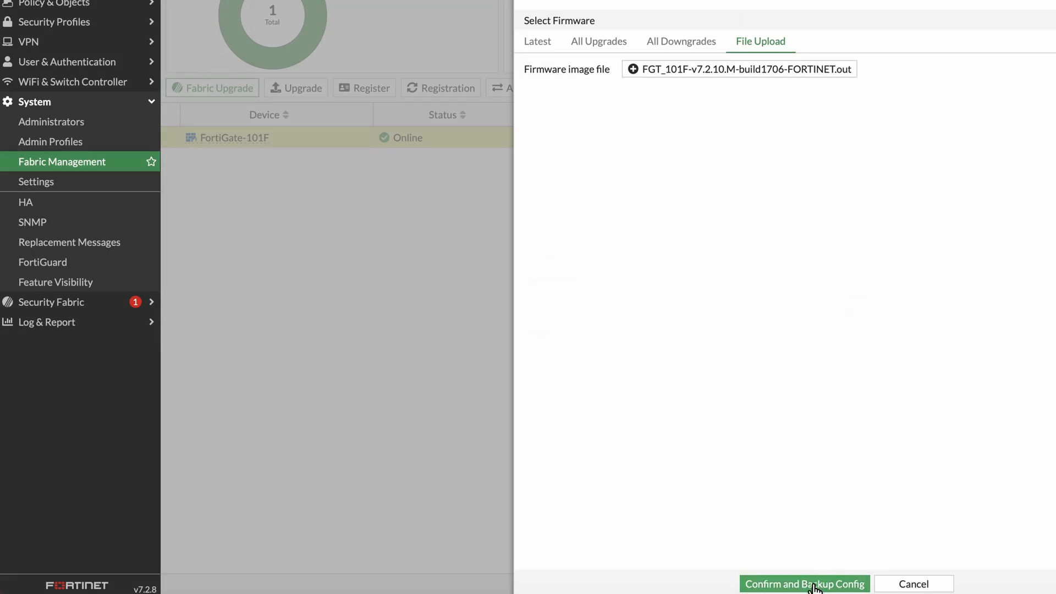
- Confirm the v7.2.10 upgrade with a config backup, accept the reboot and allow the backup download
left_click(803, 584)
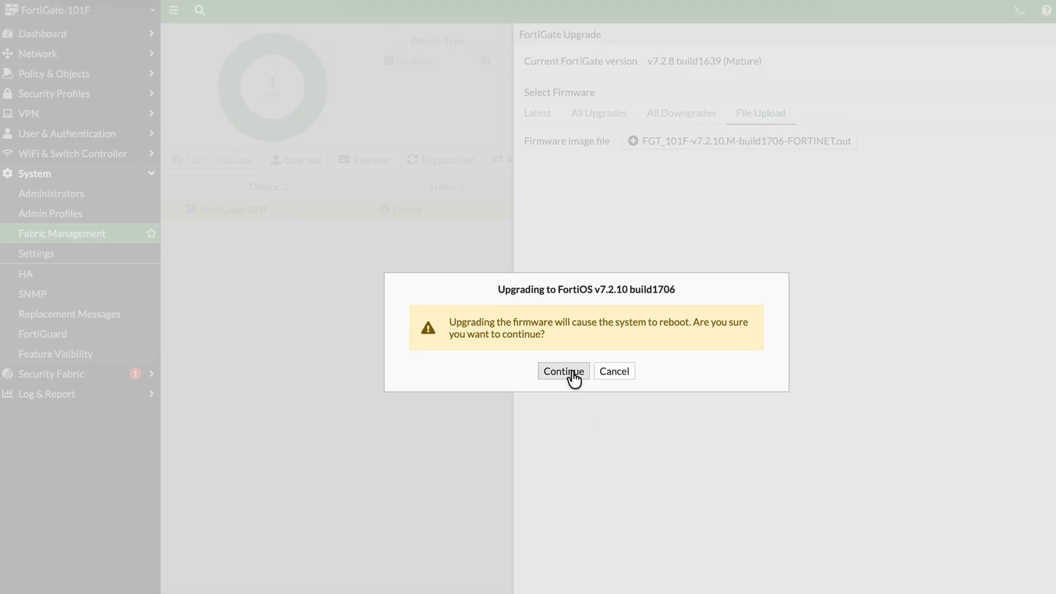
left_click(563, 371)
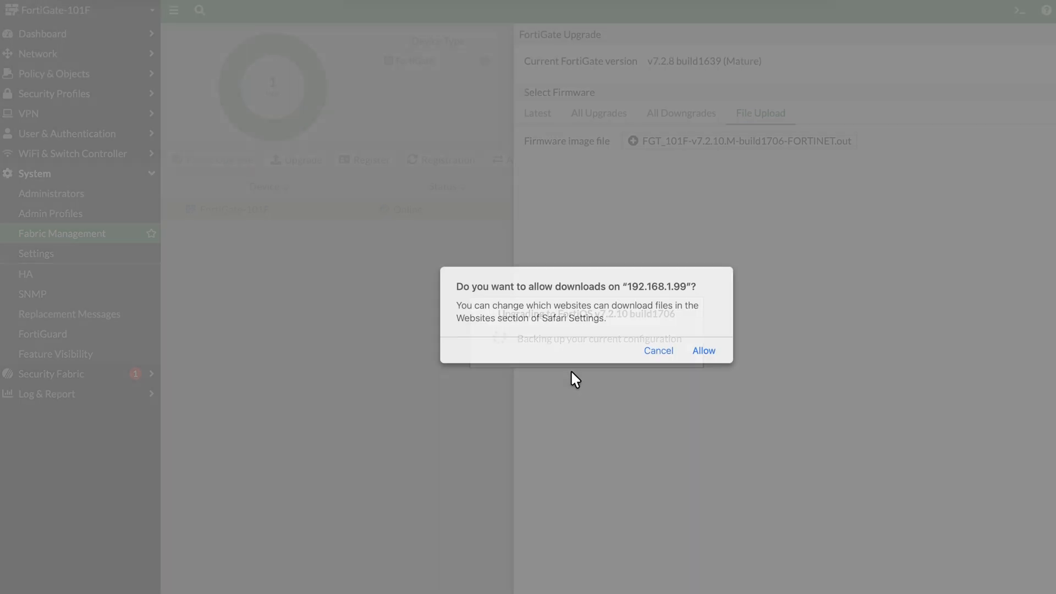
left_click(703, 350)
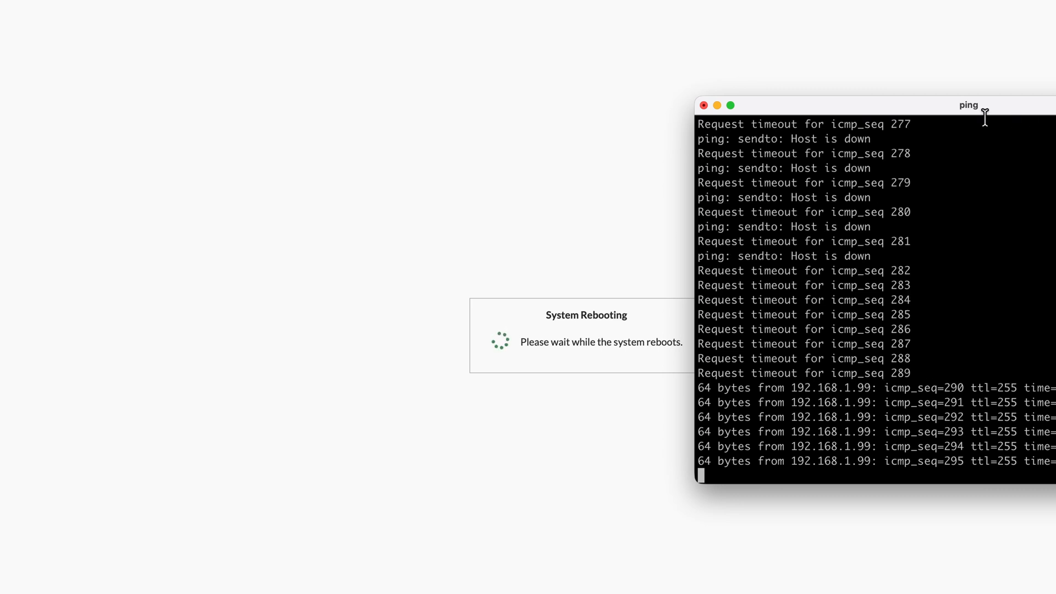
- Reload the dashboard after reboot, declining Safari's password update, to see v7.2.10 build1706
left_click(703, 106)
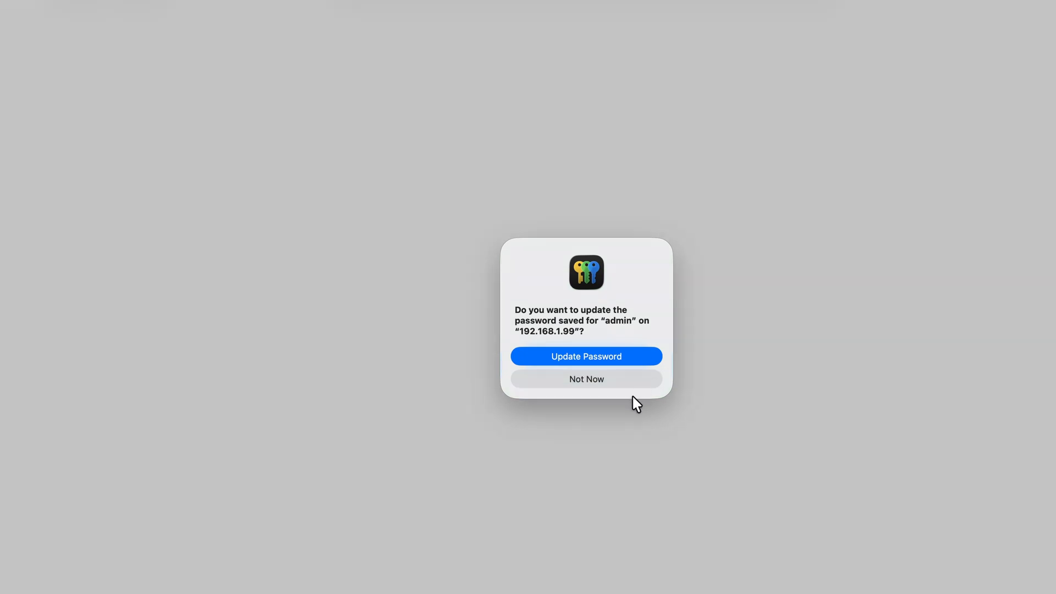
left_click(585, 378)
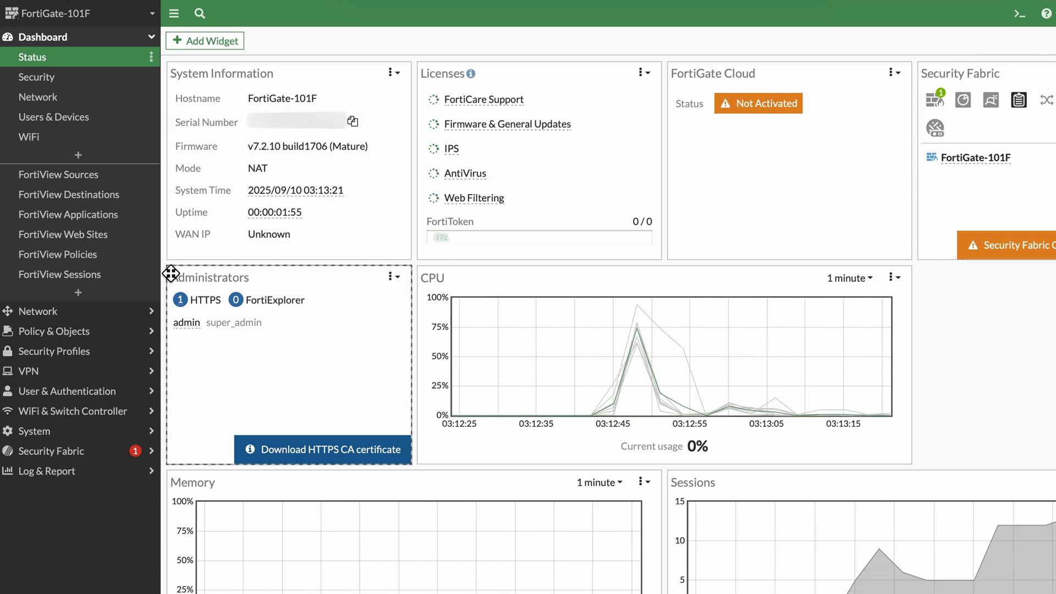
mouse_move(80, 431)
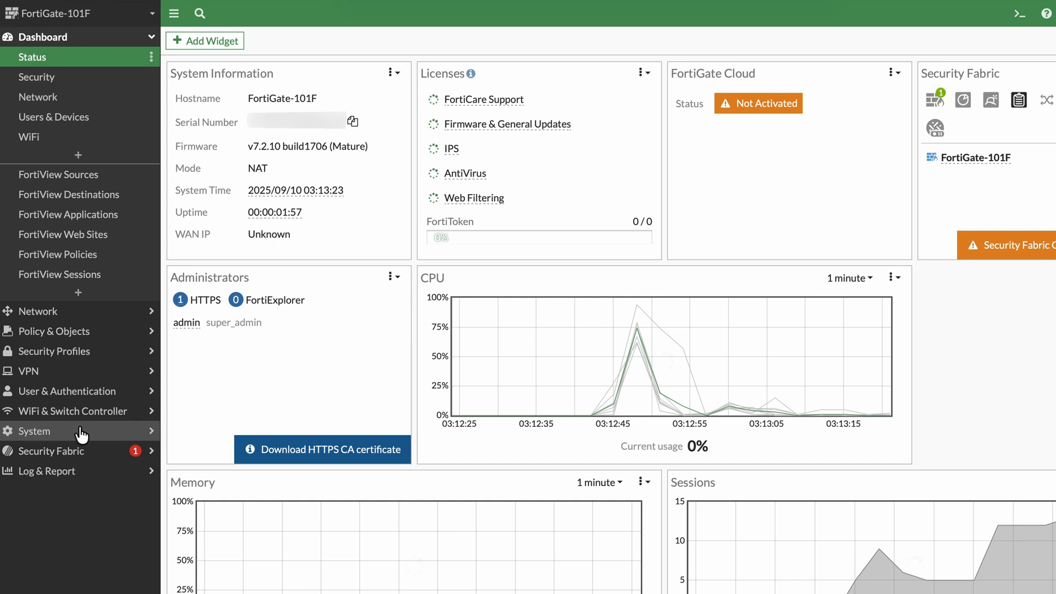
- From Fabric Management, load the v7.4.8 build2795 .out image and confirm upgrade with config backup
left_click(34, 431)
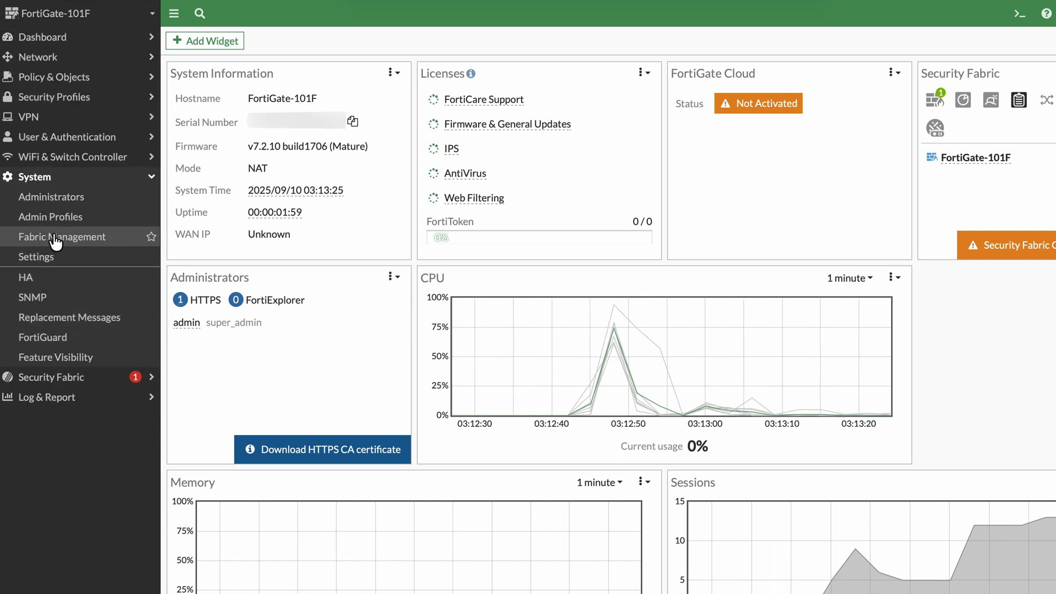
left_click(62, 237)
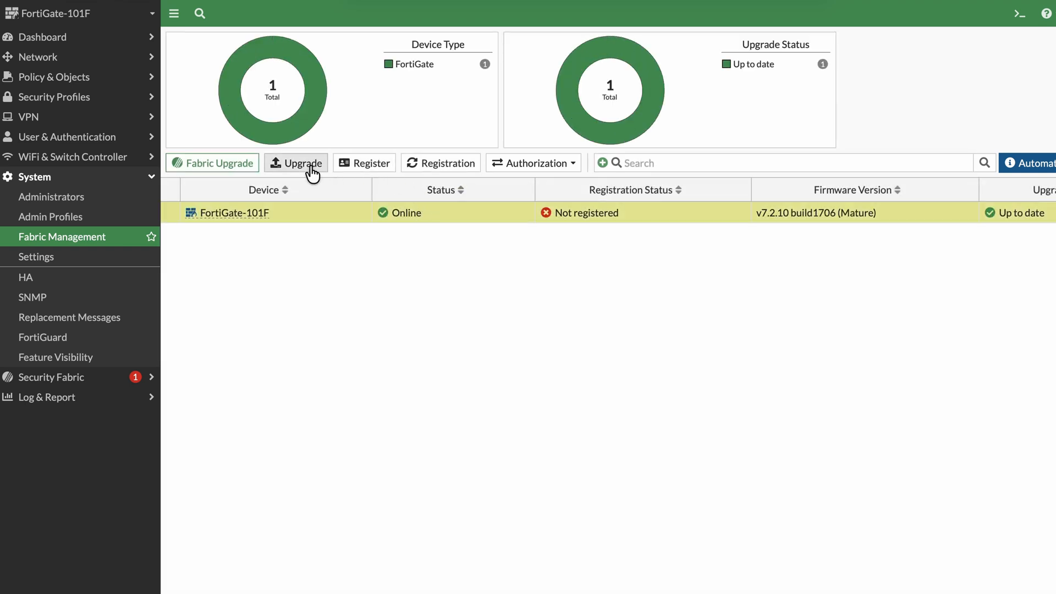
left_click(295, 163)
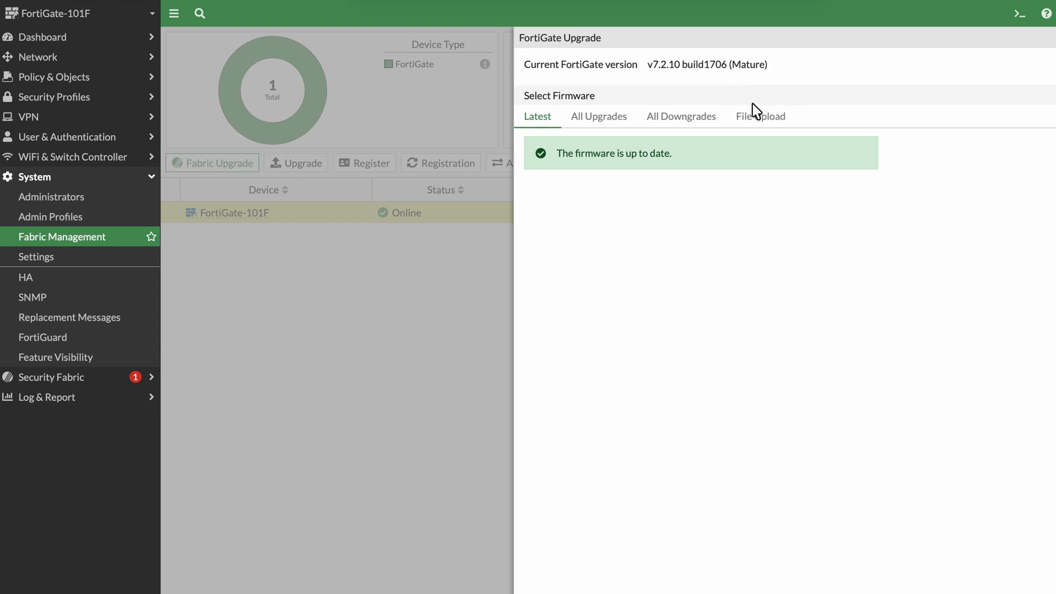
left_click(760, 115)
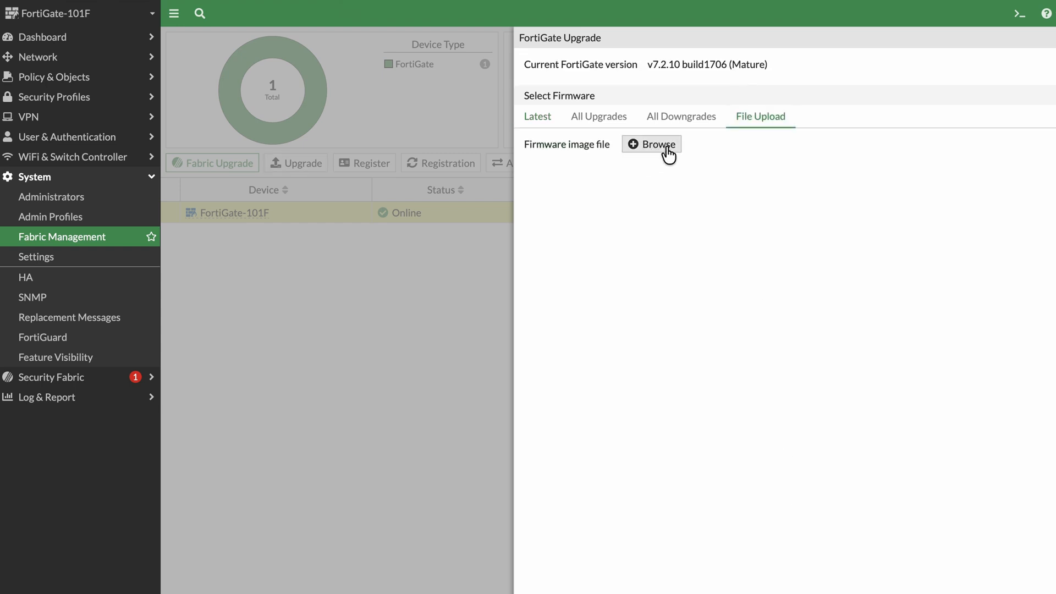
left_click(650, 144)
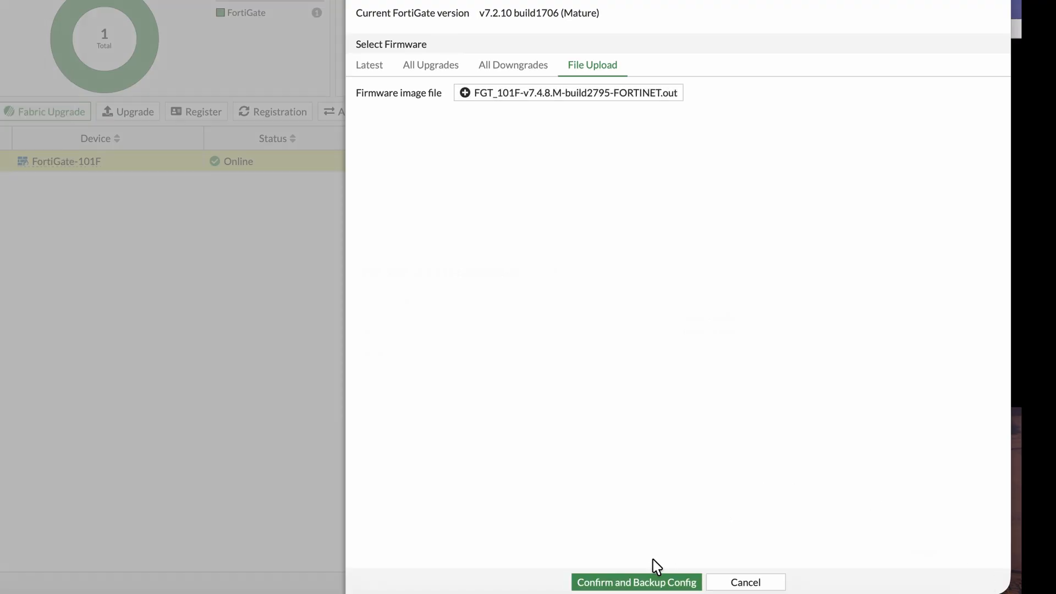
left_click(635, 582)
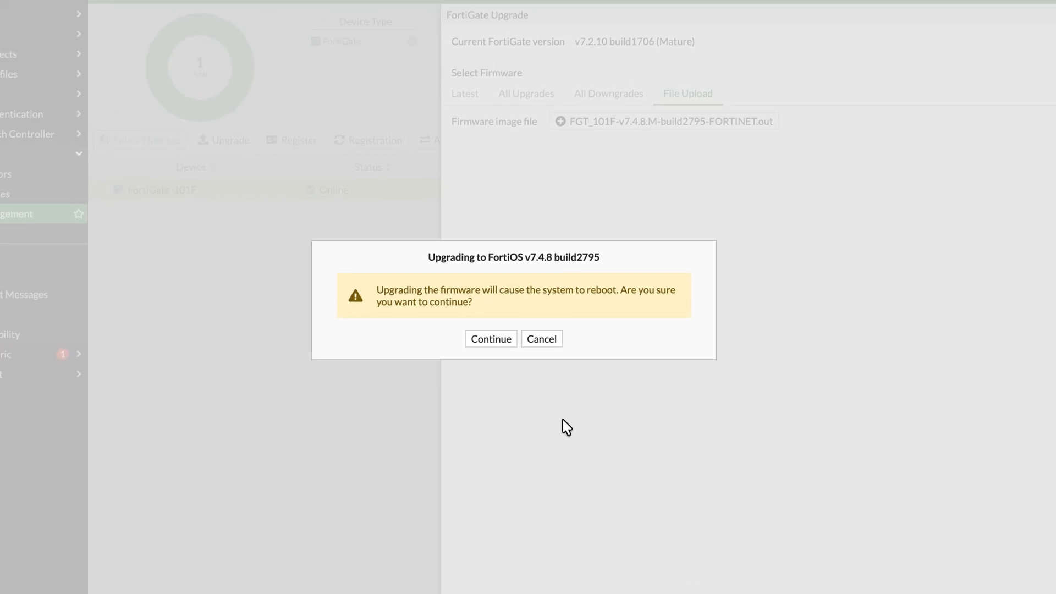
- Proceed with the v7.4.8 reboot and log back in as admin to reach the dashboard
left_click(491, 338)
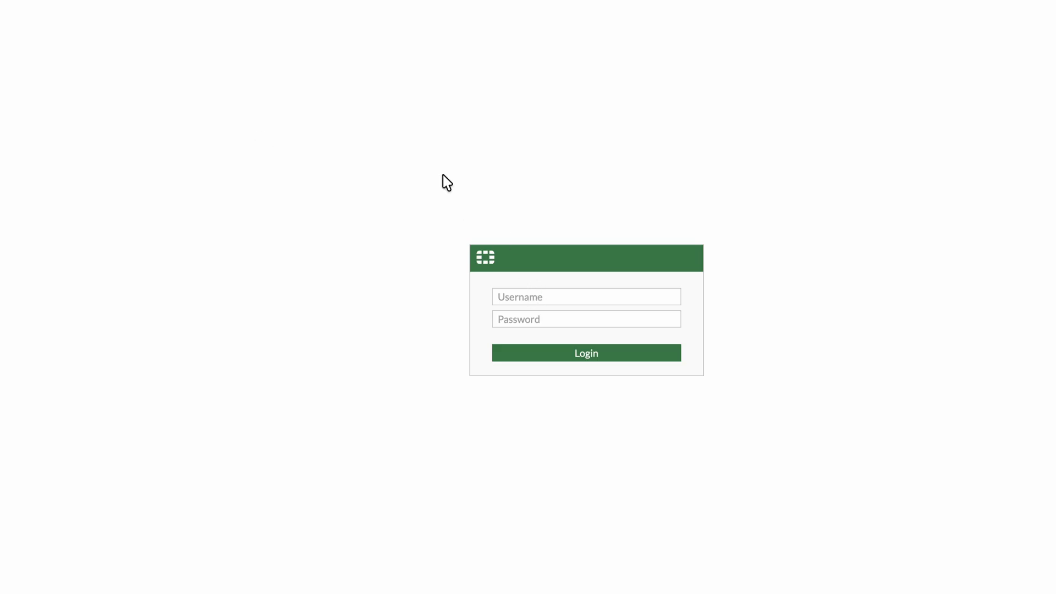
type("admin")
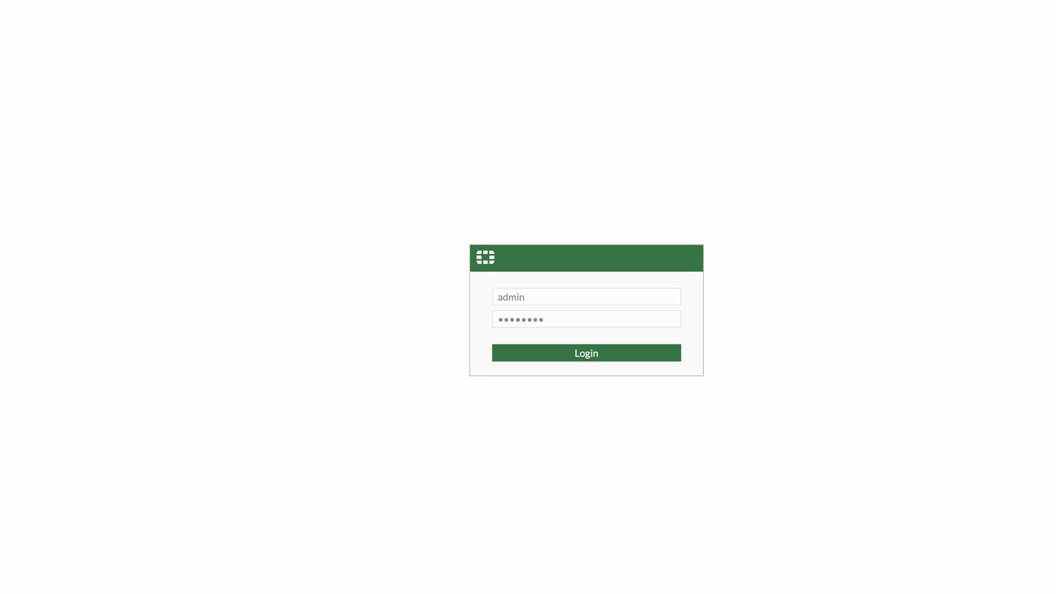
mouse_move(664, 217)
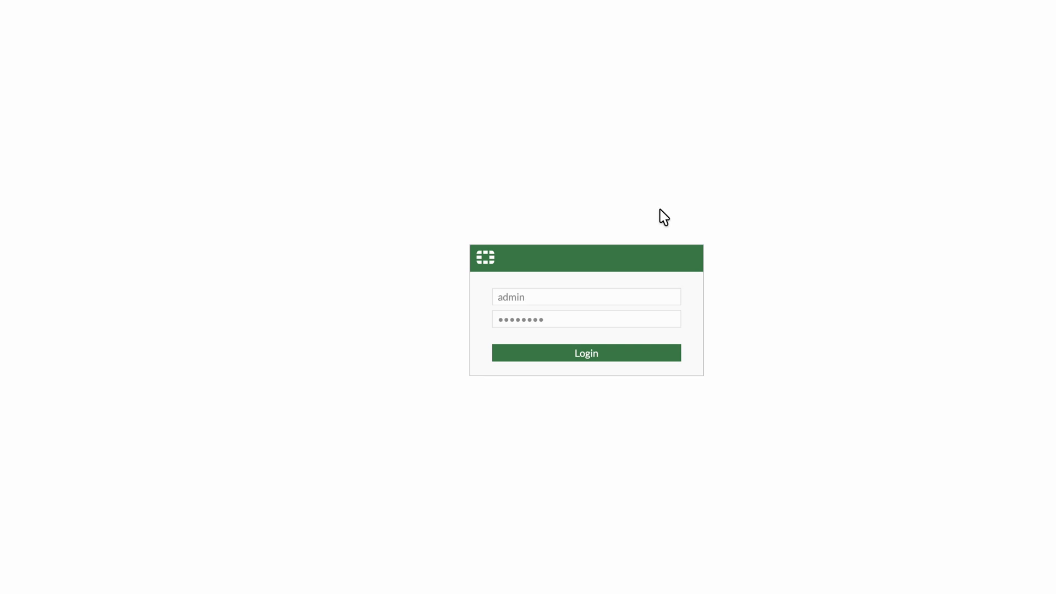
left_click(585, 353)
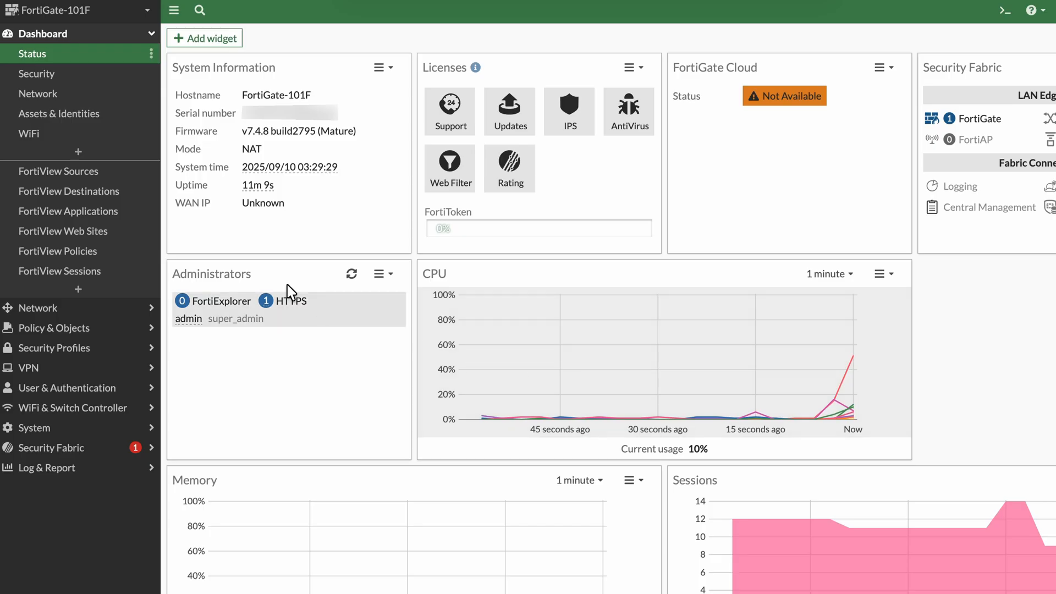